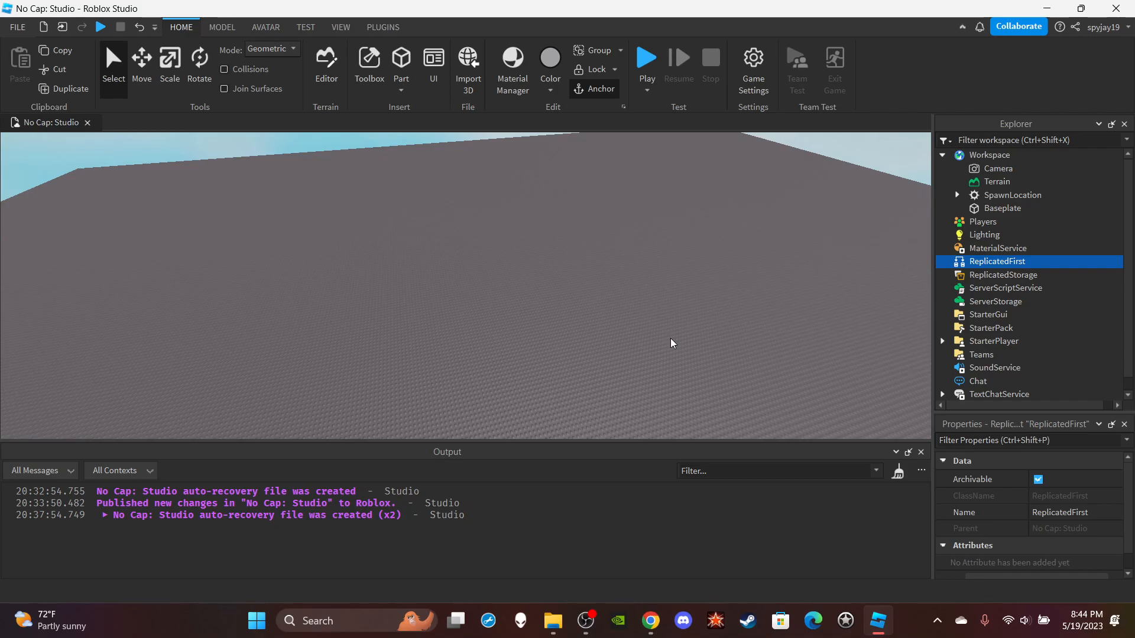
Insert a Script named ExplodeScript into ServerScriptService and open it in the editor
{"action": "left_click", "coordinate": [1005, 287]}
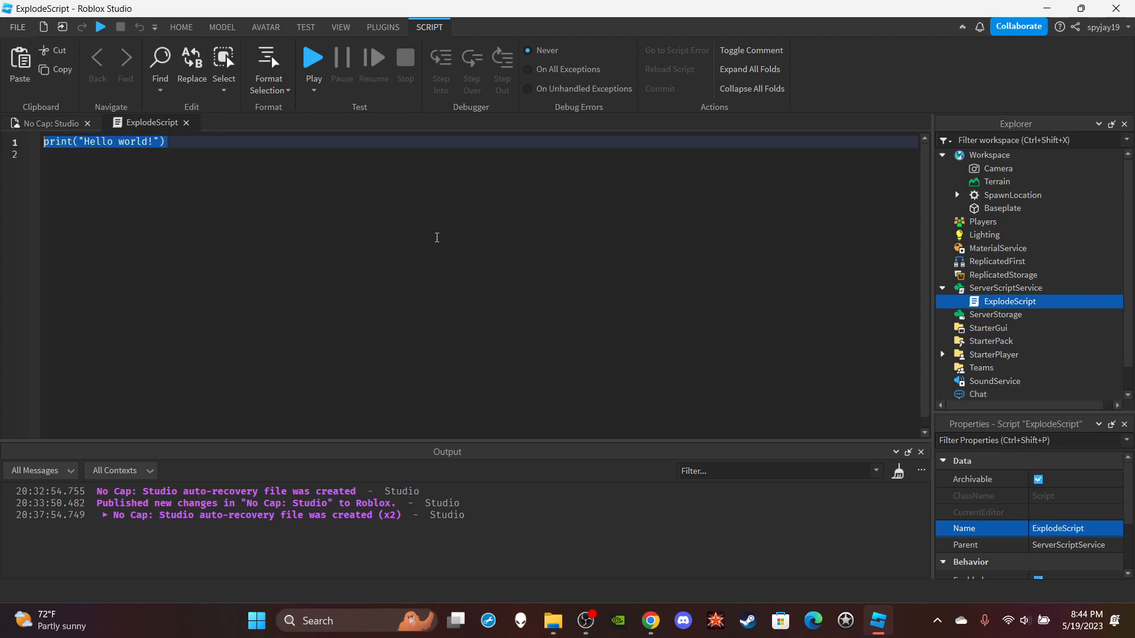
Replace the Hello world print with a PlayerAdded(plr) handler containing a plr.Chatted(msg) handler
{"action": "key", "text": "Delete"}
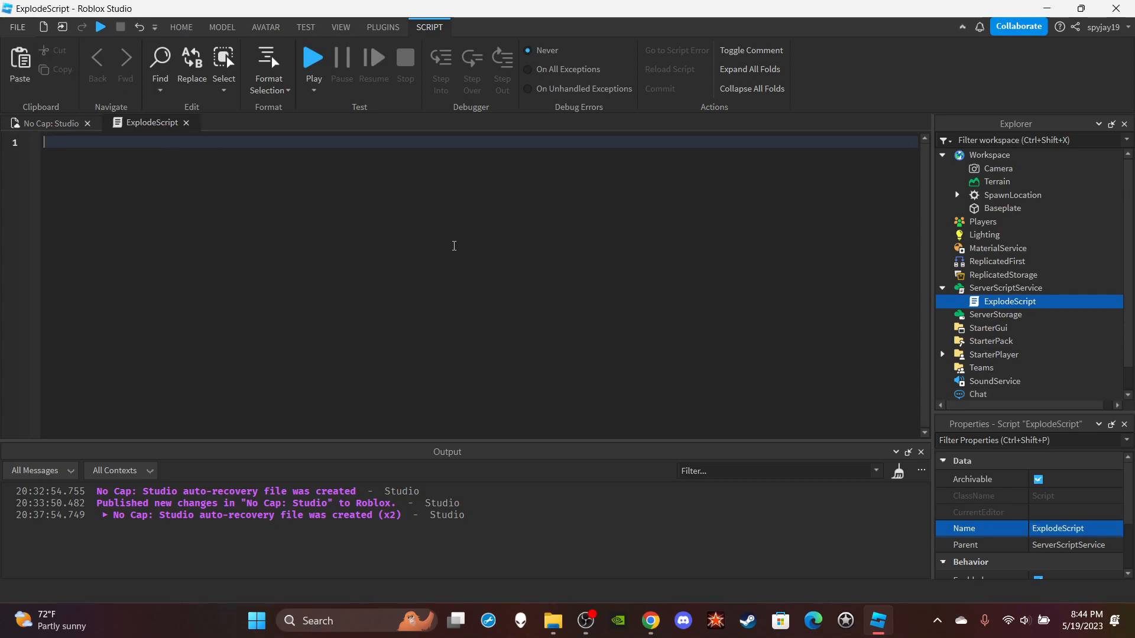
{"action": "type", "text": "game."}
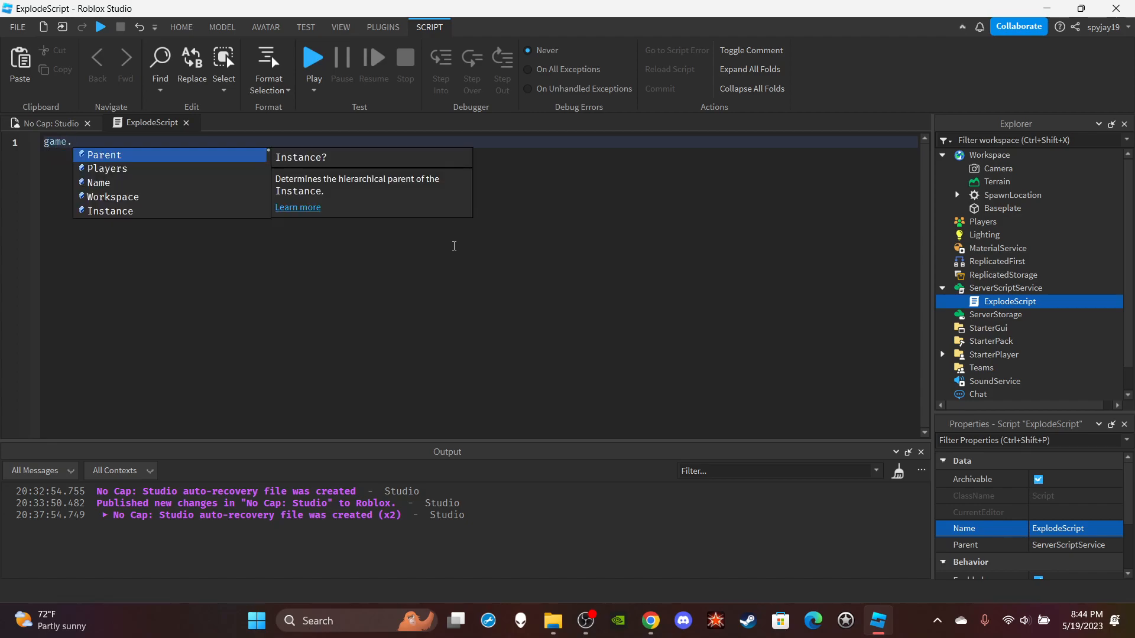
{"action": "type", "text": "Players.PlayerAdded"}
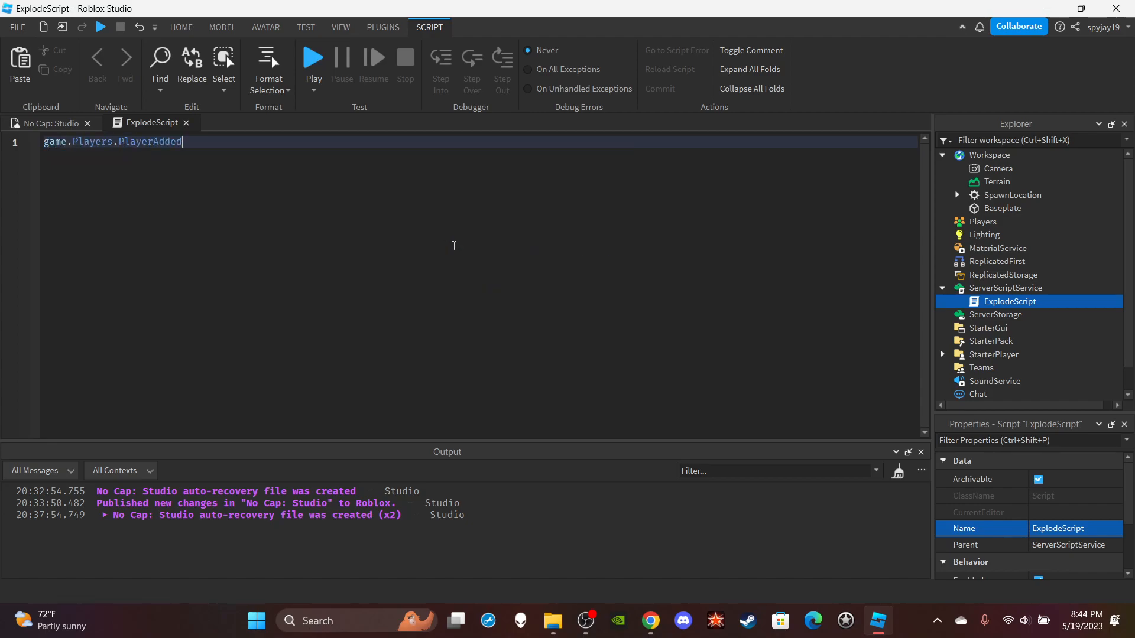
{"action": "type", "text": ":Connect(function(plr"}
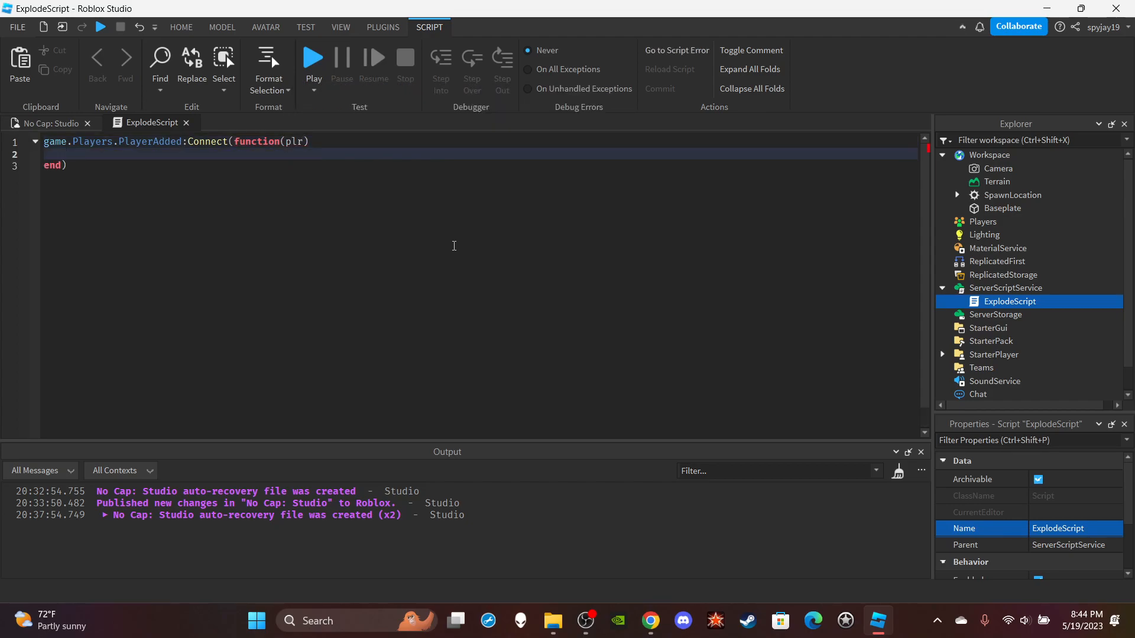
{"action": "type", "text": "plr.Chatted"}
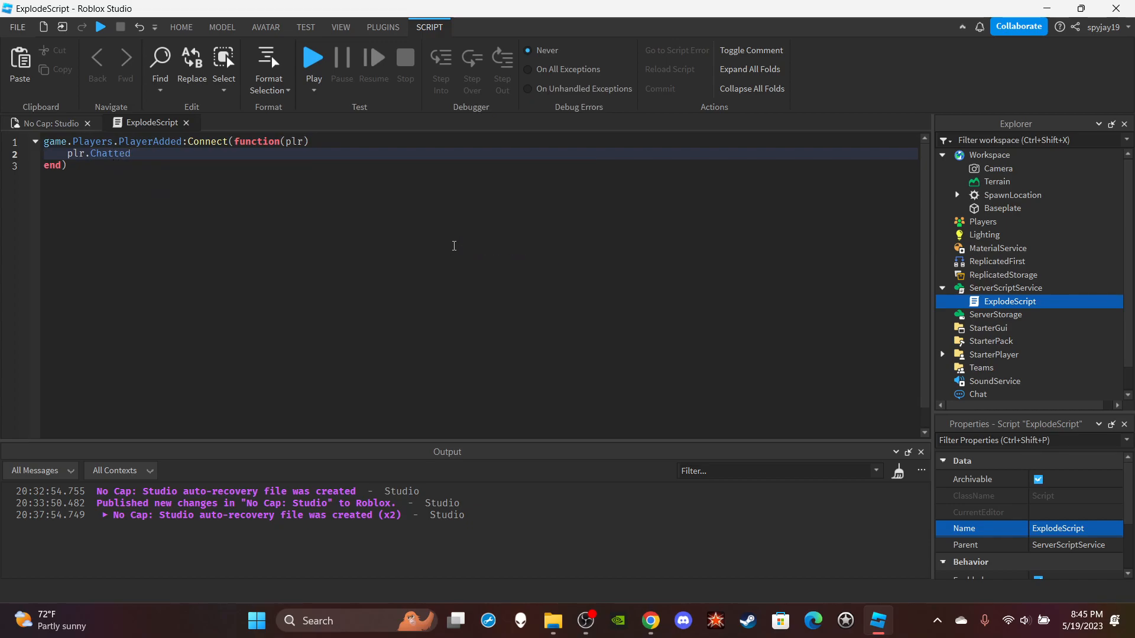
{"action": "type", "text": ":Connect(function"}
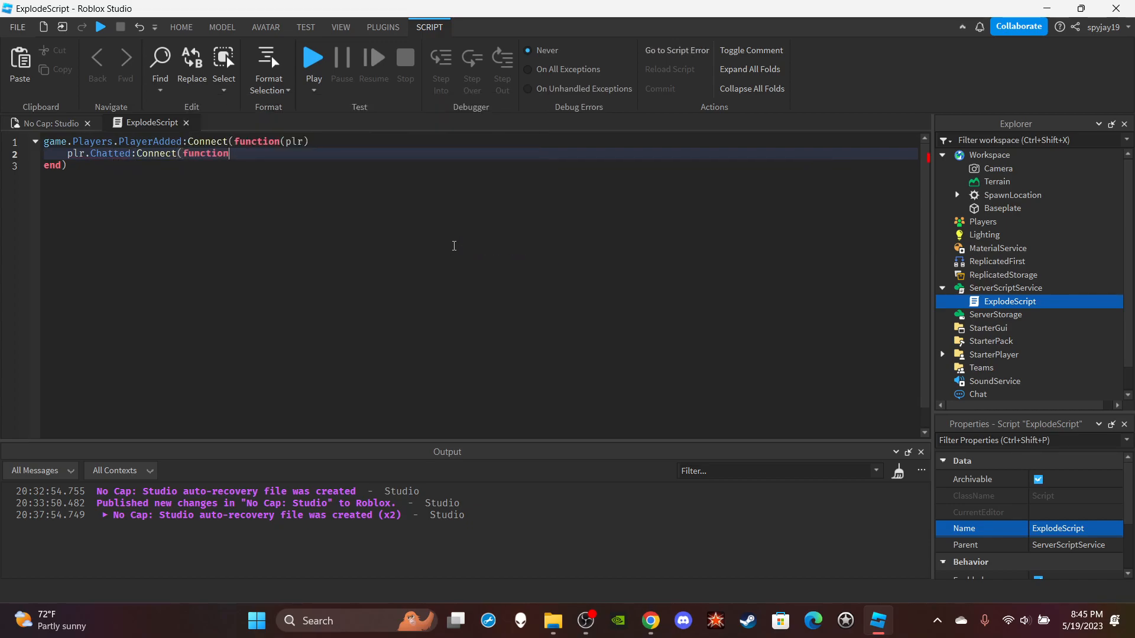
{"action": "type", "text": "(msg"}
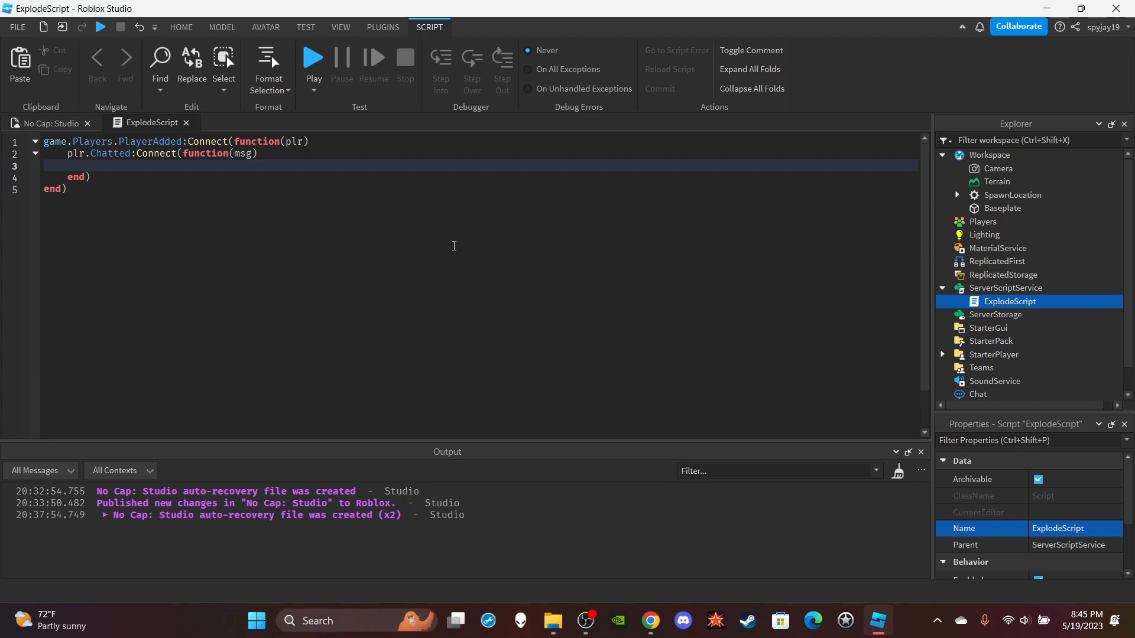
Add local FirstWord = string.sub(msg, 1, 7) inside the Chatted handler
{"action": "type", "text": "local"}
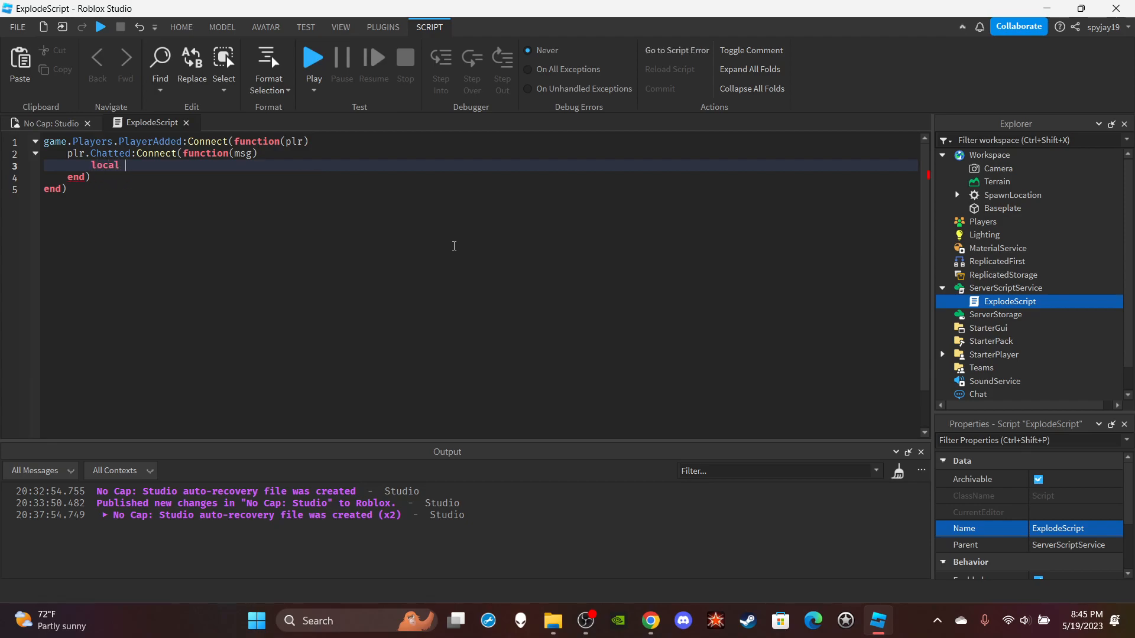
{"action": "type", "text": "Command ="}
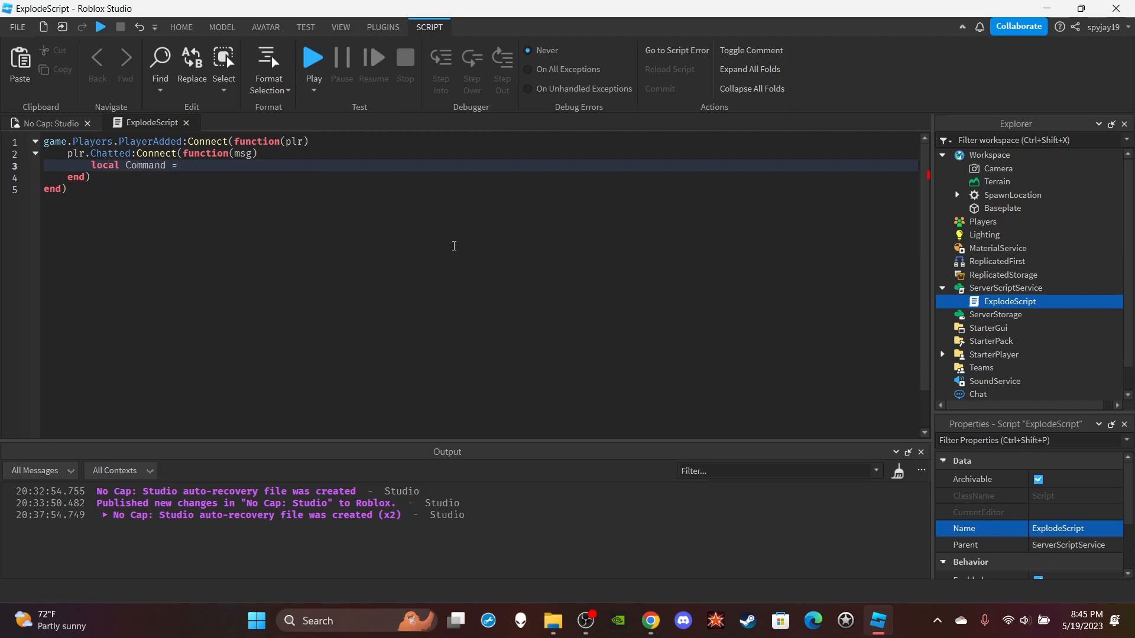
{"action": "key", "text": "Backspace"}
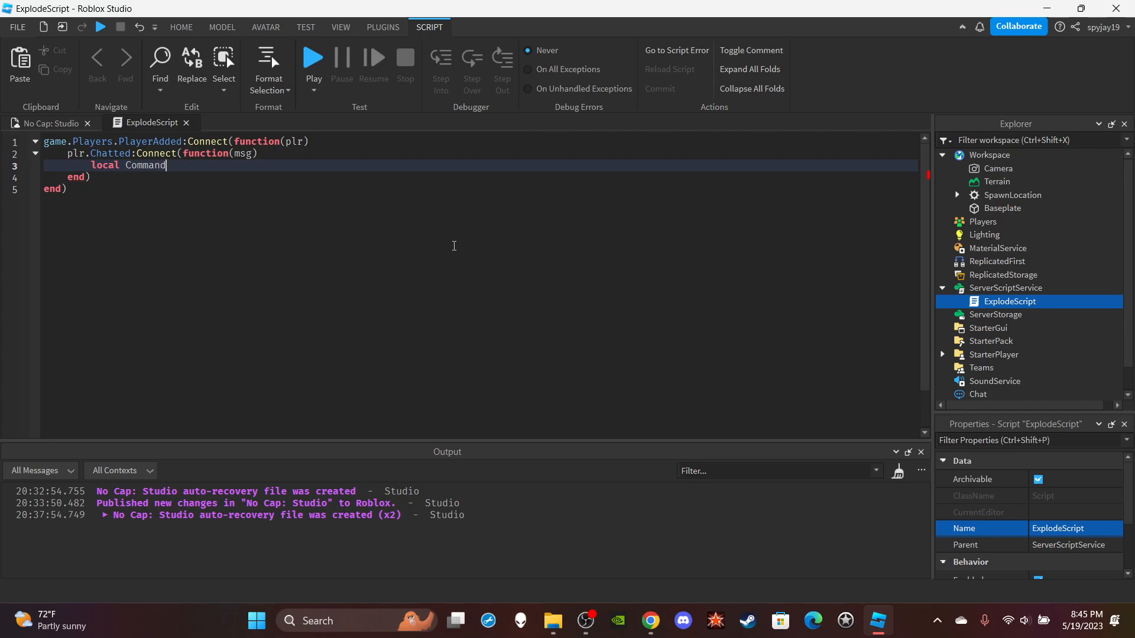
{"action": "type", "text": "FirstWord = string.sub(msg, 1, 7"}
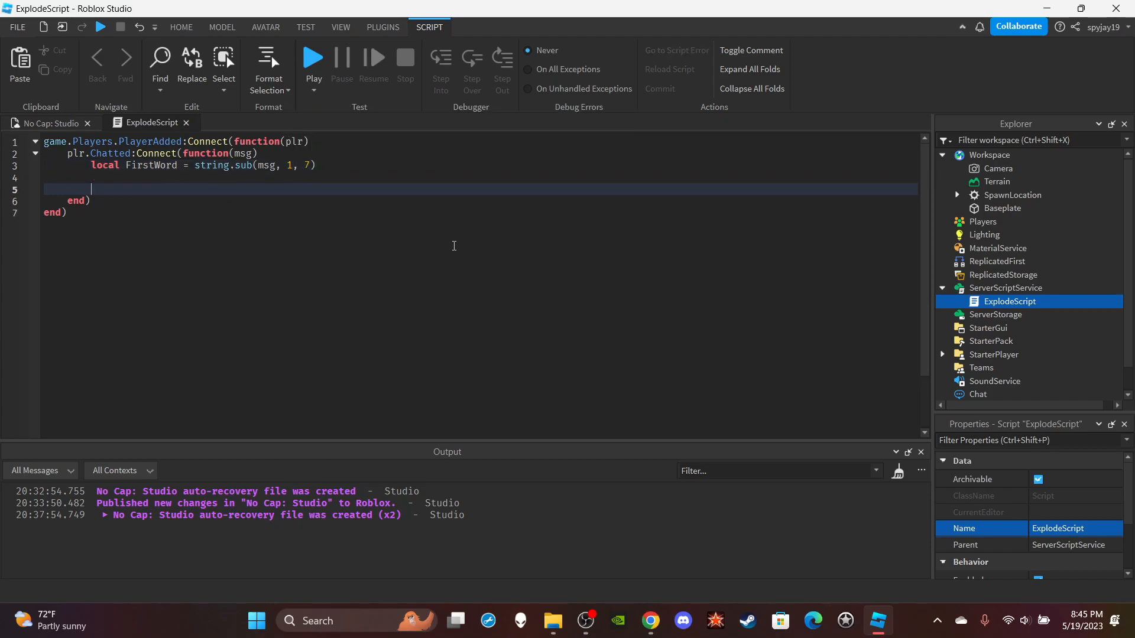
Begin the line if FirstWord == ":Explode", correcting typos in the command string
{"action": "type", "text": "if firstWord == :"}
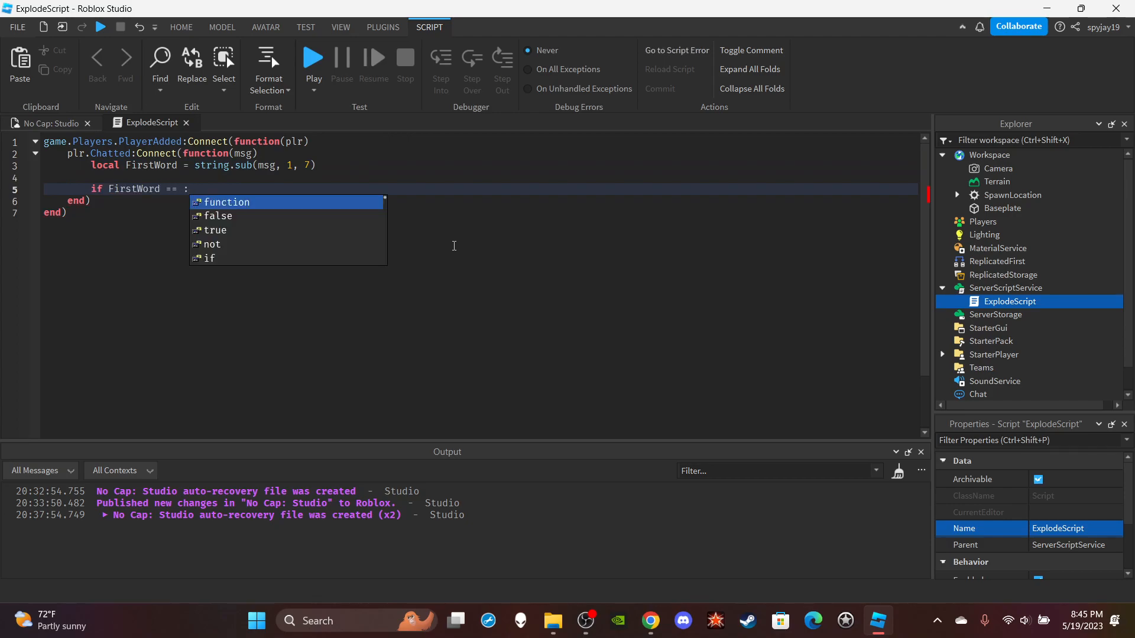
{"action": "type", "text": "\""}
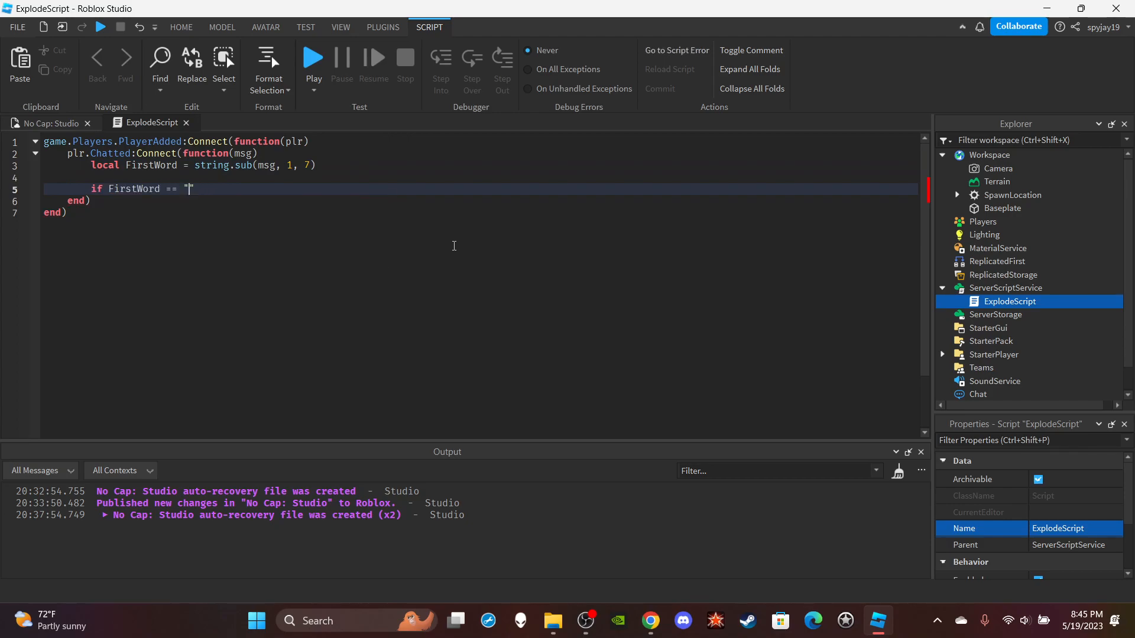
{"action": "type", "text": ":Explo"}
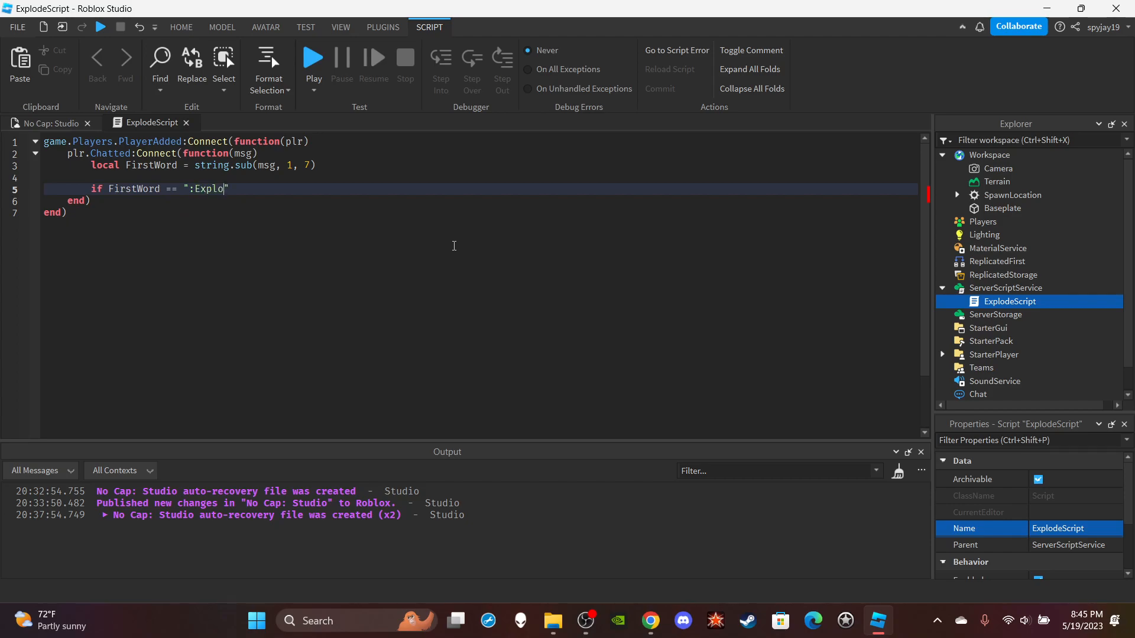
{"action": "key", "text": "Backspace"}
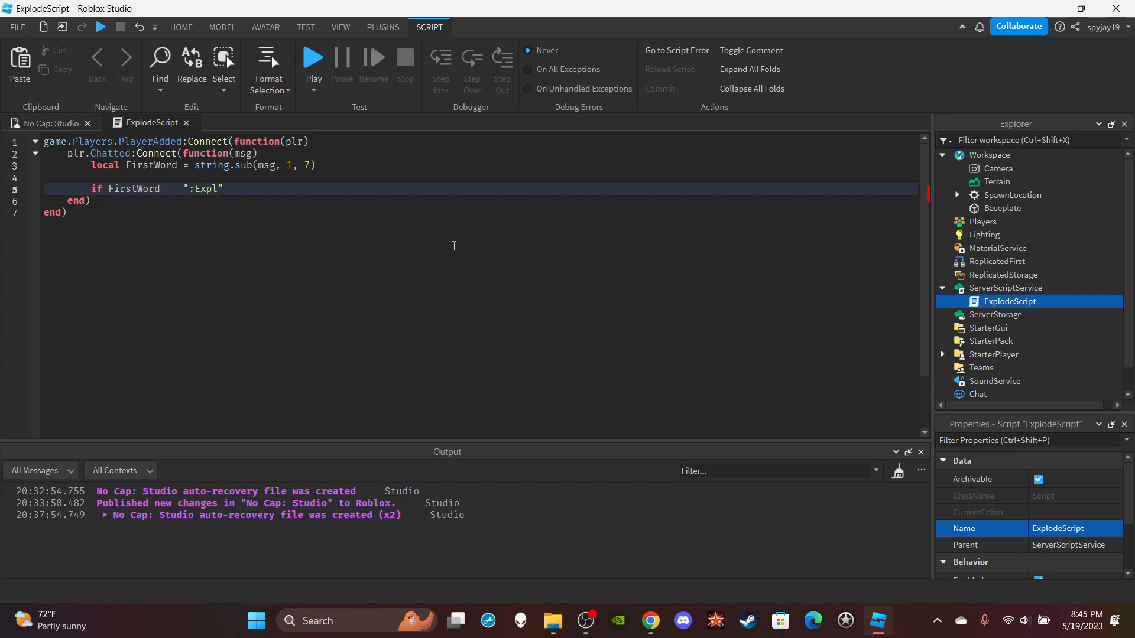
{"action": "key", "text": "Backspace"}
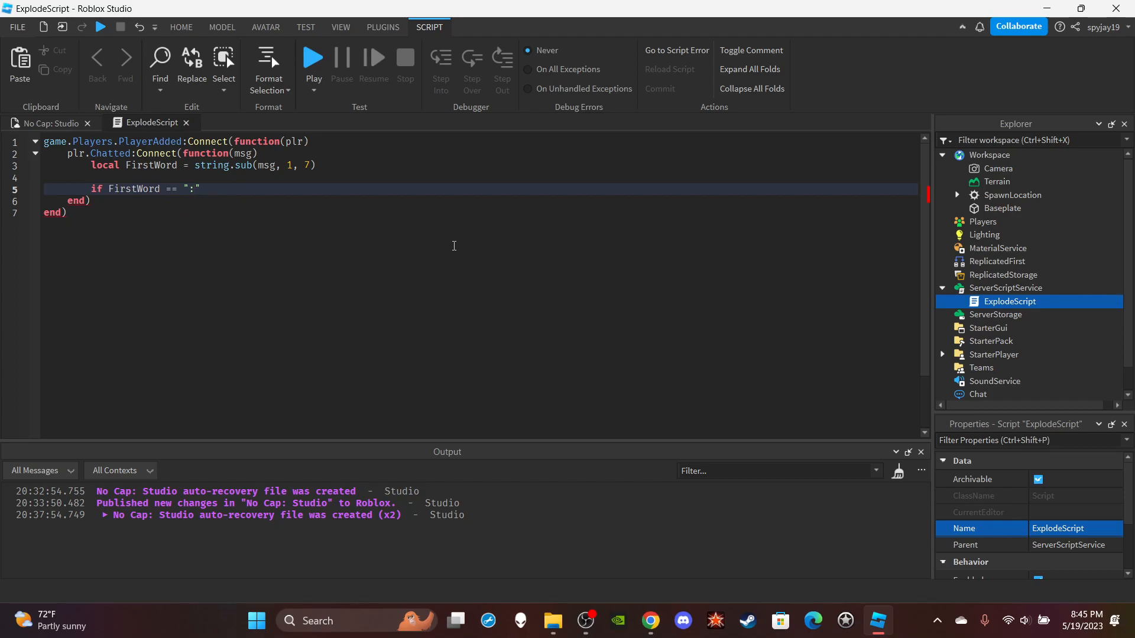
{"action": "type", "text": "E"}
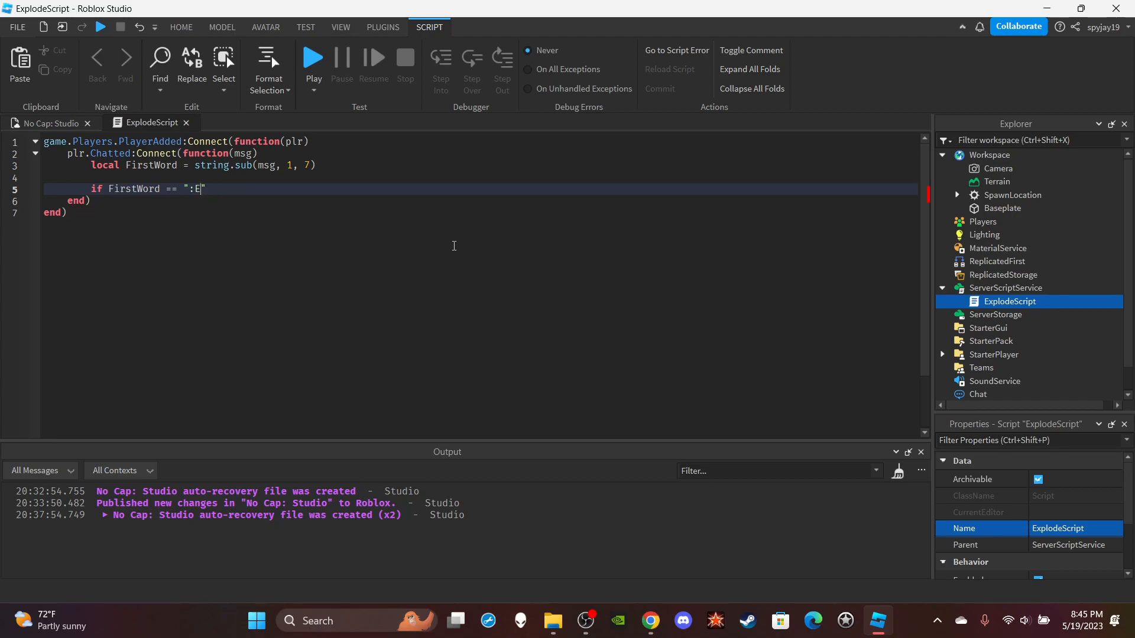
{"action": "type", "text": "x"}
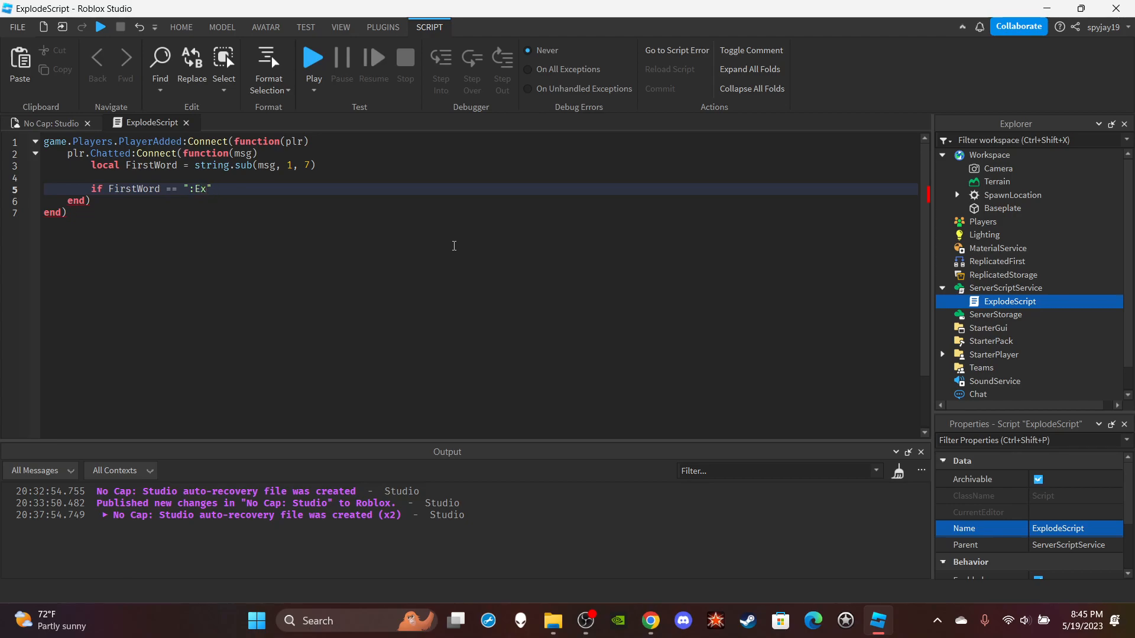
{"action": "type", "text": "plod"}
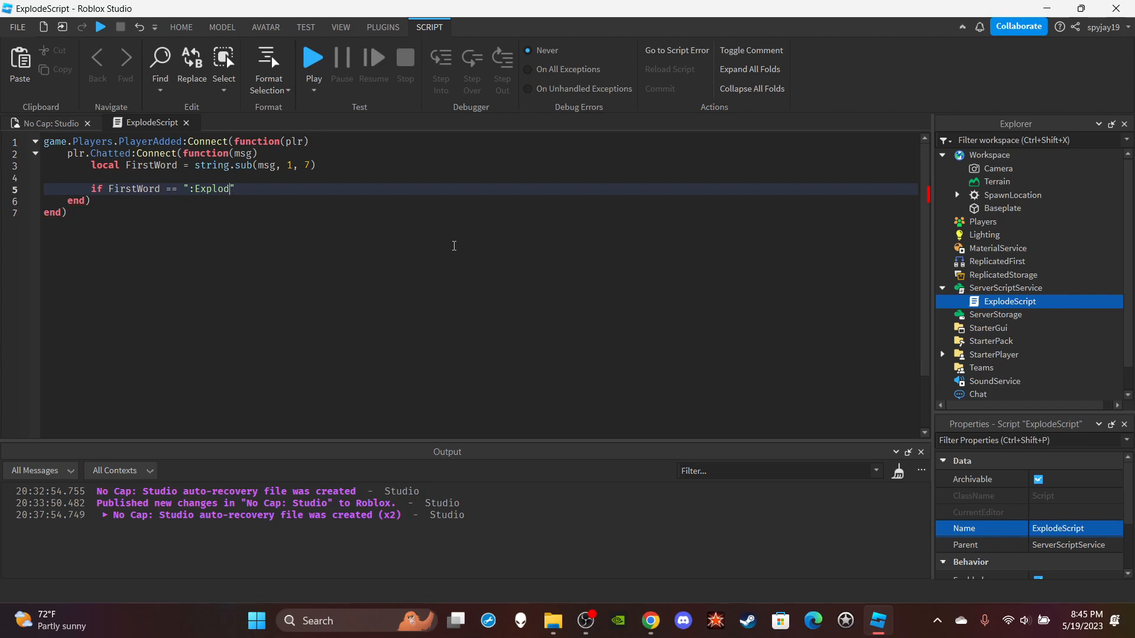
{"action": "type", "text": "e"}
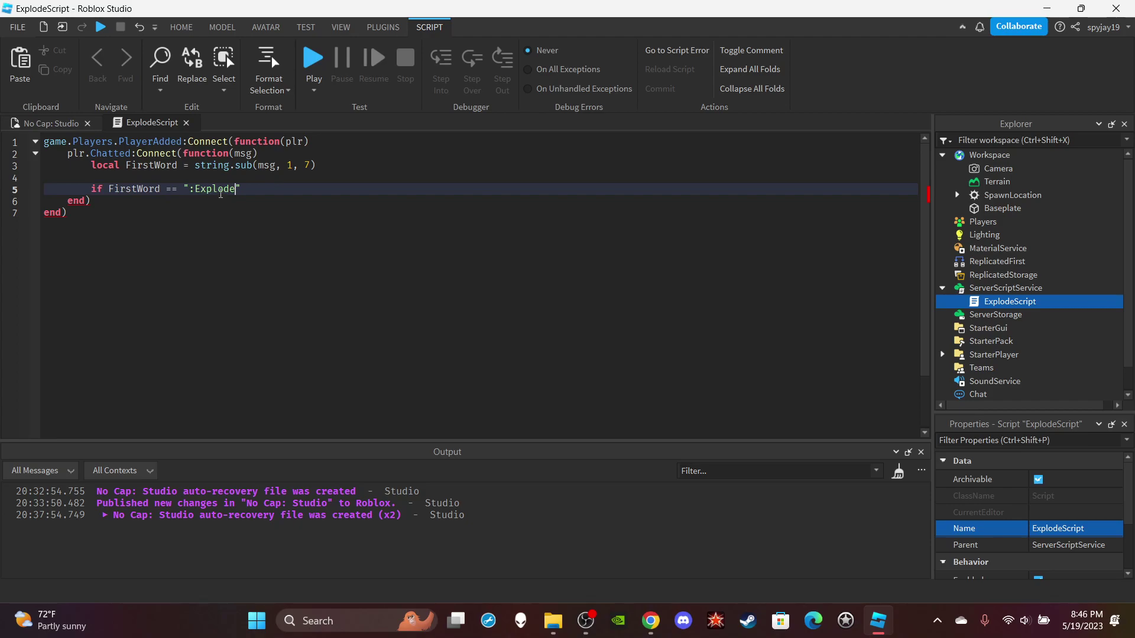
{"action": "mouse_move", "coordinate": [205, 194]}
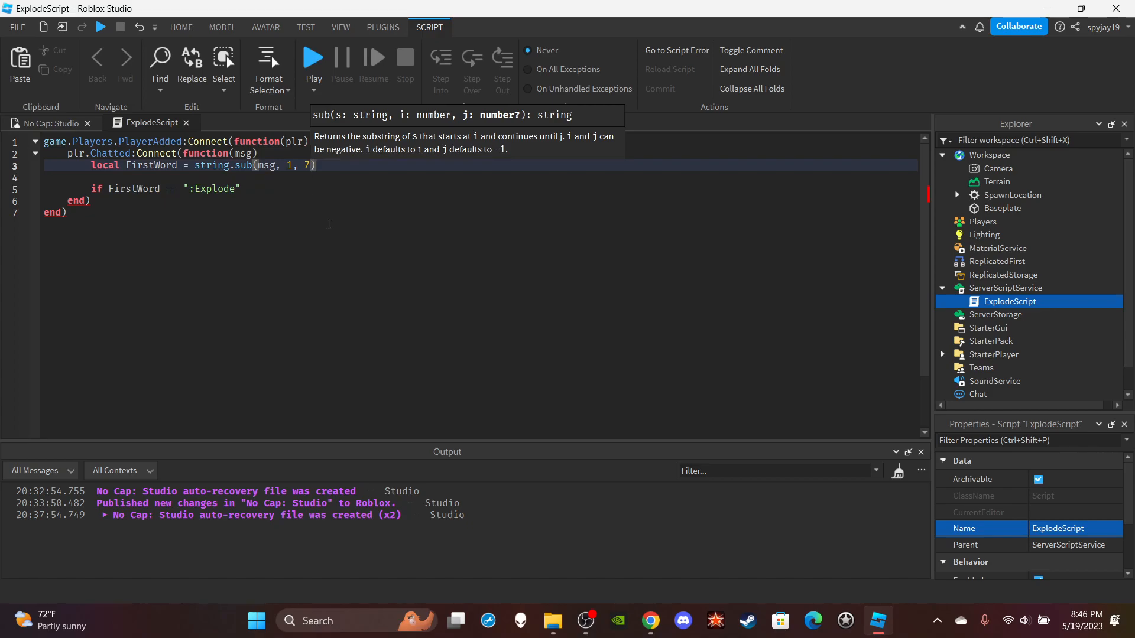
Close the condition with then and add local User = string.sub(msg, 10) inside
{"action": "type", "text": "8"}
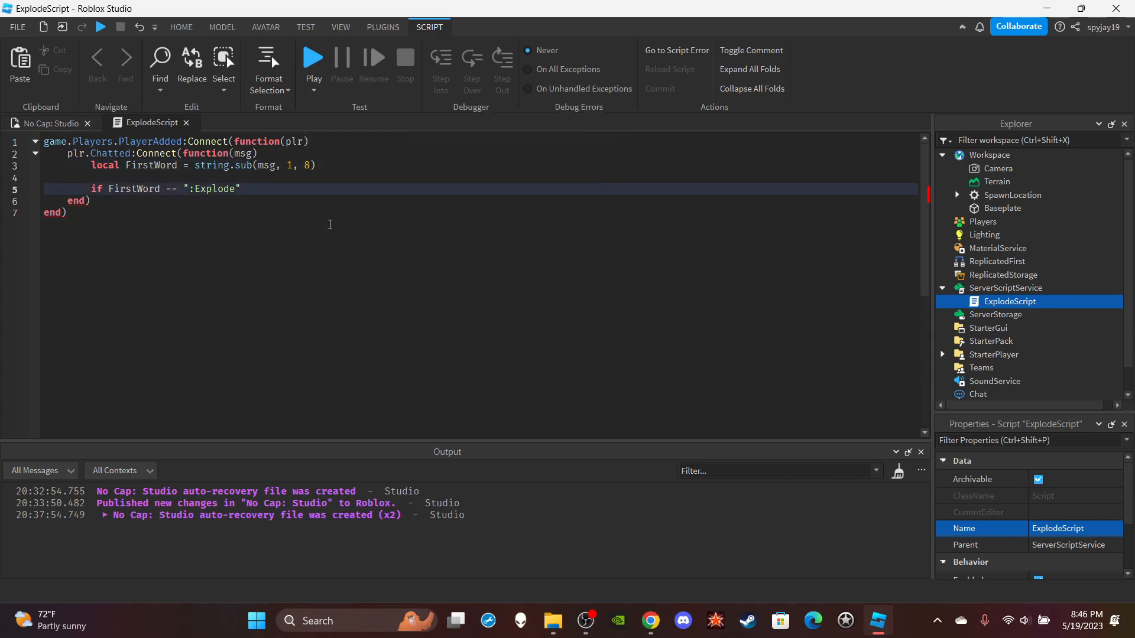
{"action": "type", "text": "then"}
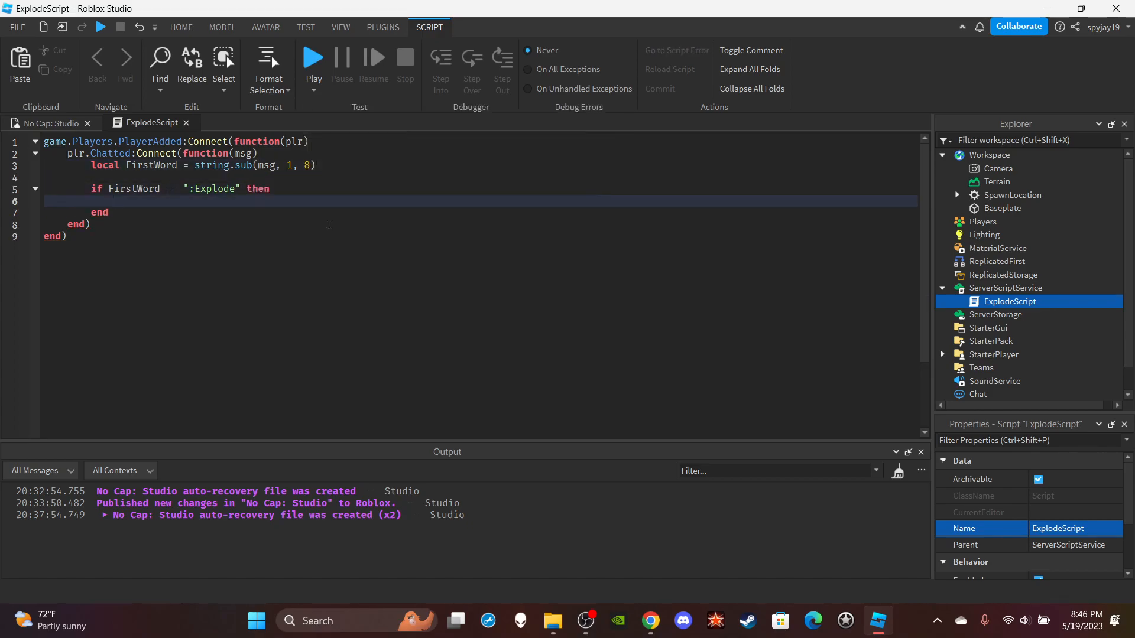
{"action": "type", "text": "local"}
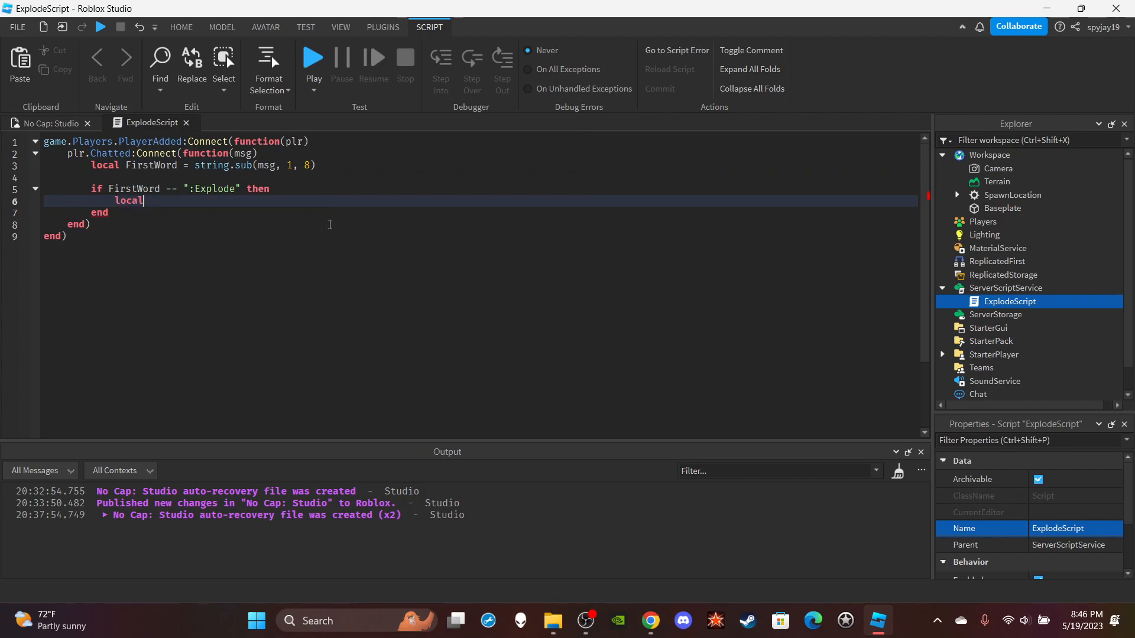
{"action": "type", "text": "P"}
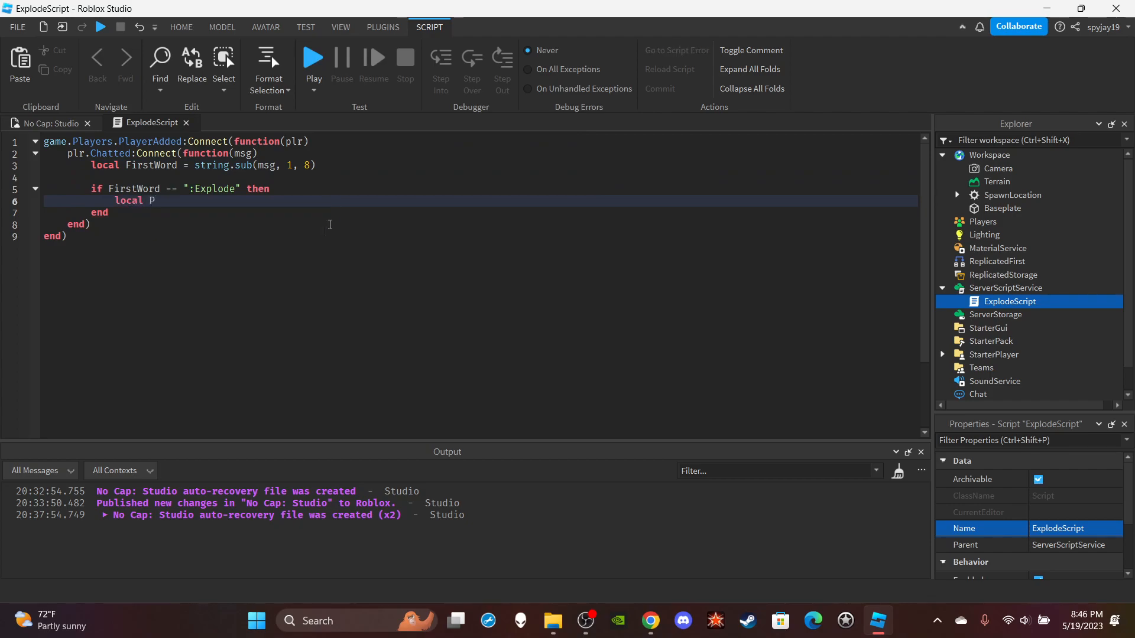
{"action": "type", "text": "laye"}
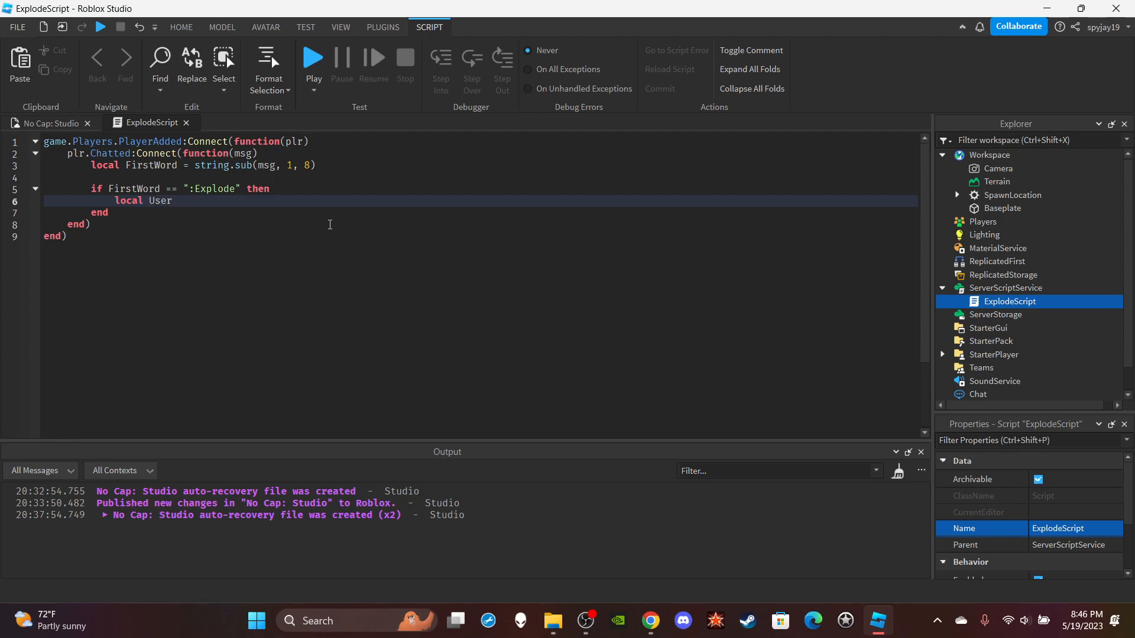
{"action": "type", "text": "= string.sub("}
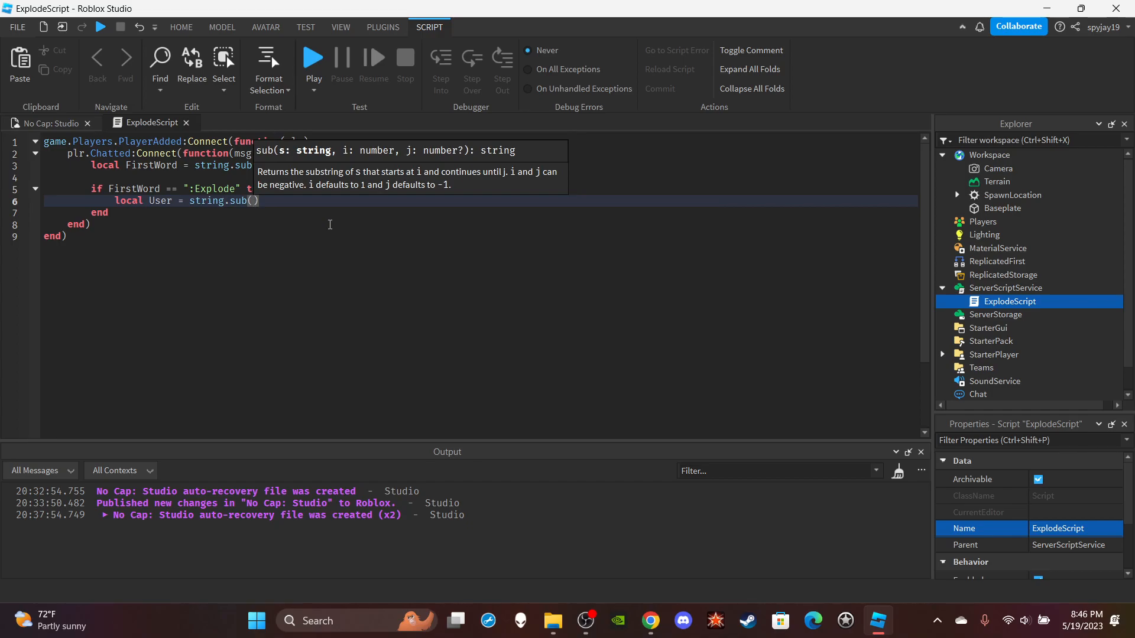
{"action": "type", "text": "msg,"}
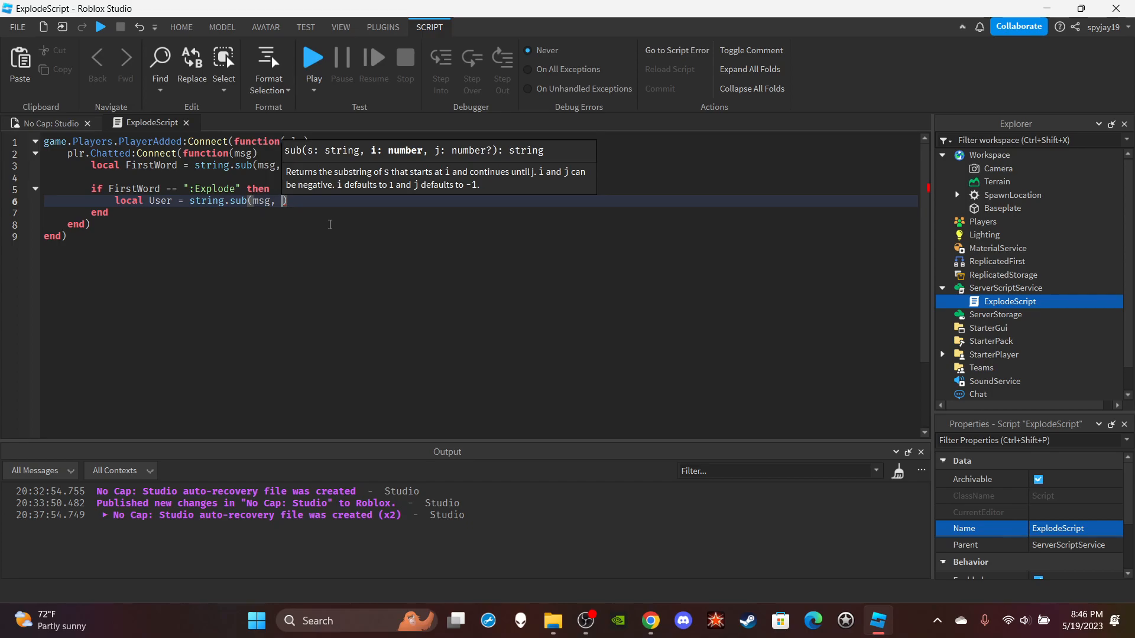
{"action": "type", "text": "10"}
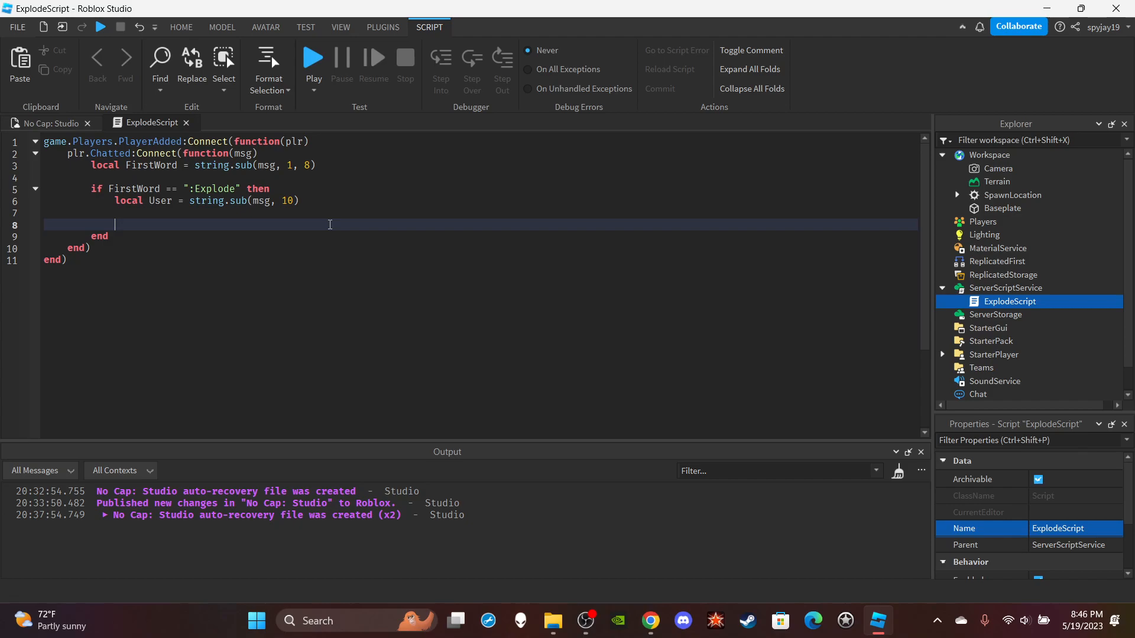
Add for i,v in pairs(game.Workspace:GetChildren()) do with an if v.Name == User check
{"action": "type", "text": "for"}
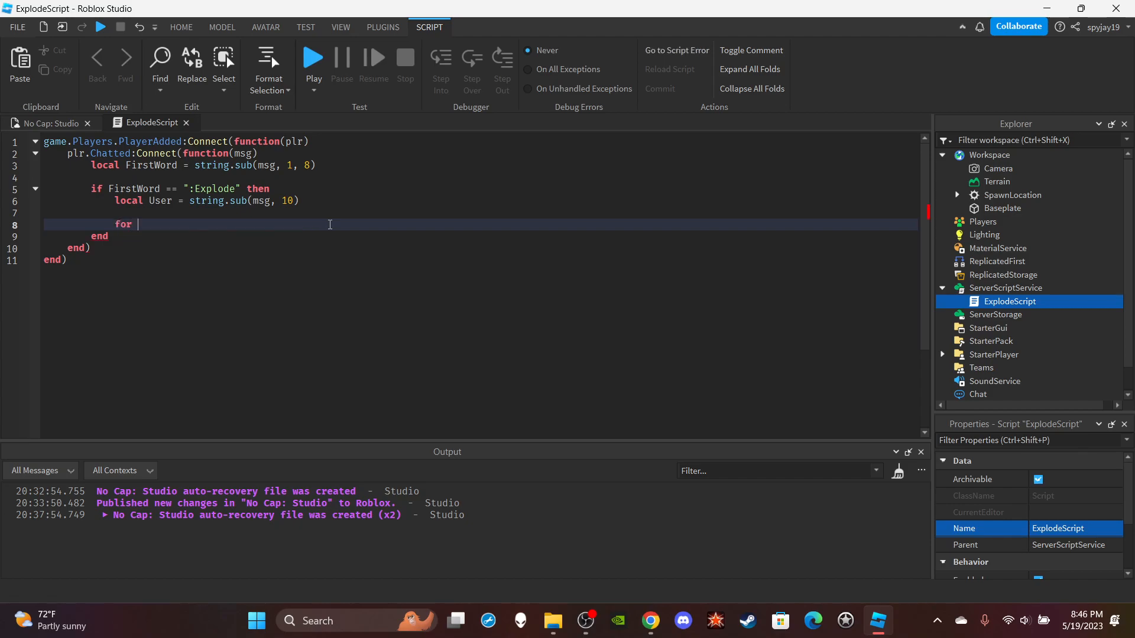
{"action": "type", "text": "i,v in pairs(g"}
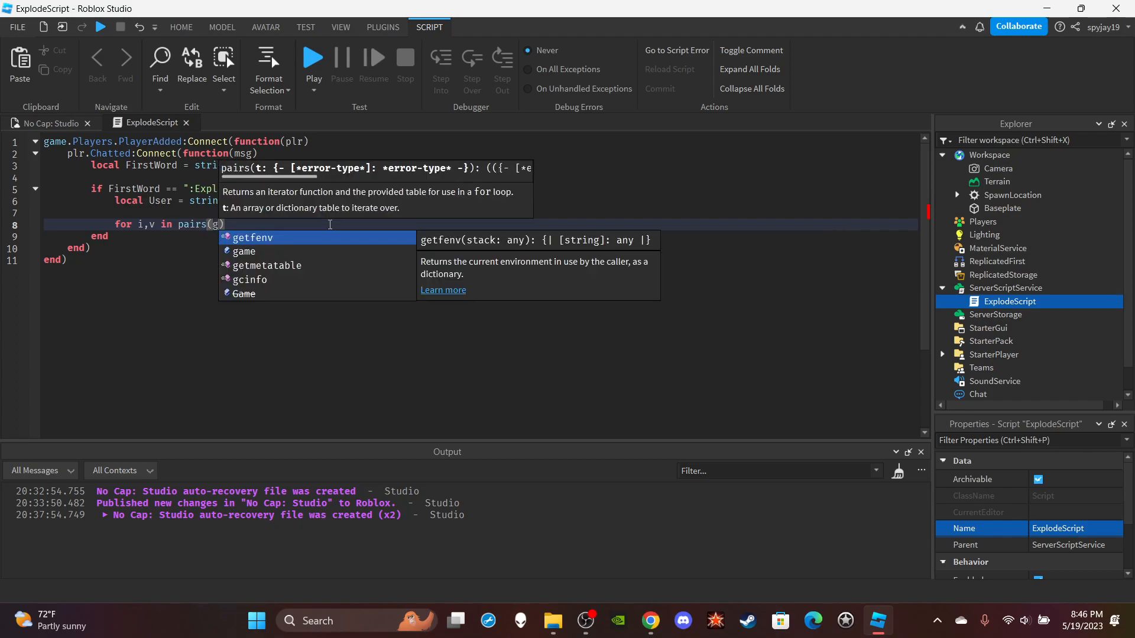
{"action": "type", "text": "ame.Workspace:ge"}
{"action": "type", "text": "if v"}
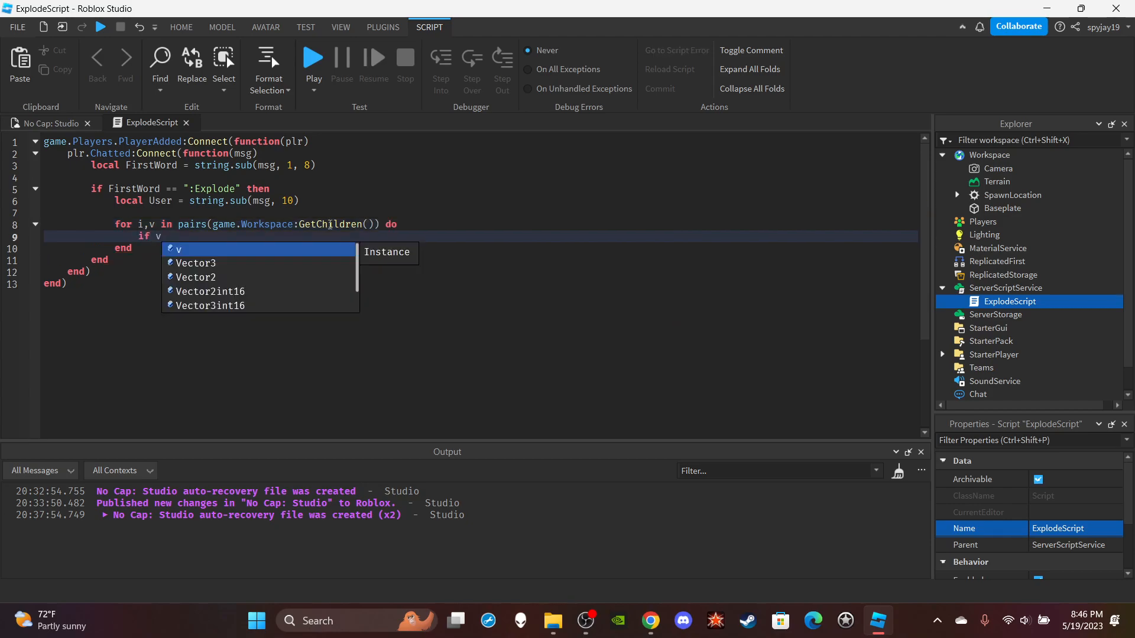
{"action": "type", "text": ".Name == us"}
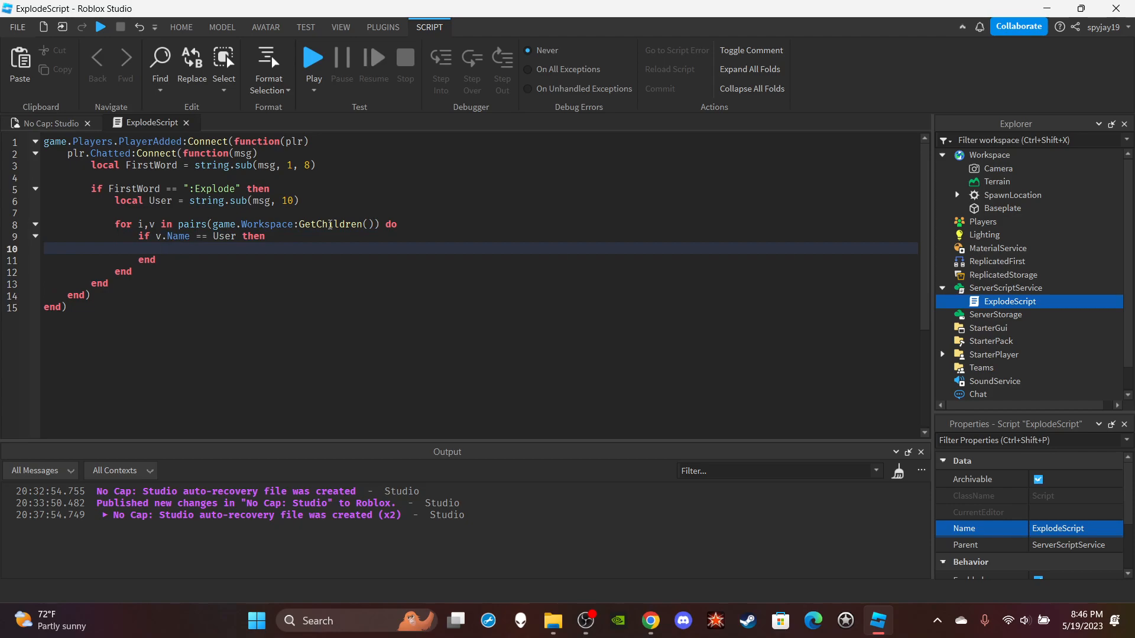
{"action": "type", "text": "local Ex"}
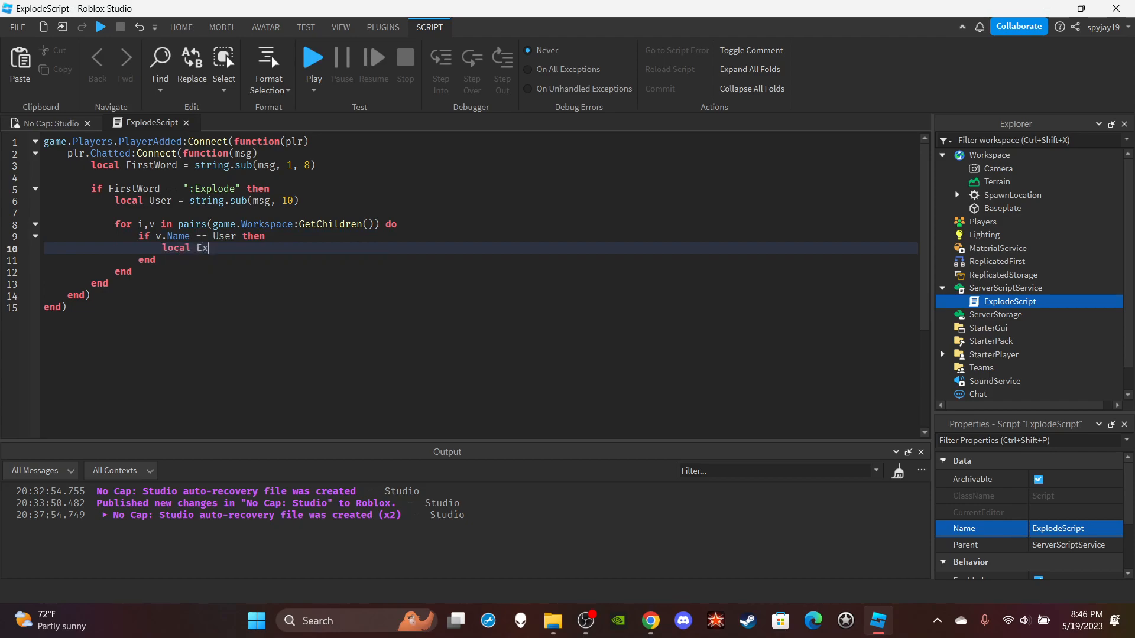
Create an Explosion in game.Workspace positioned at v.HumanoidRootPart.Position
{"action": "type", "text": "plosion"}
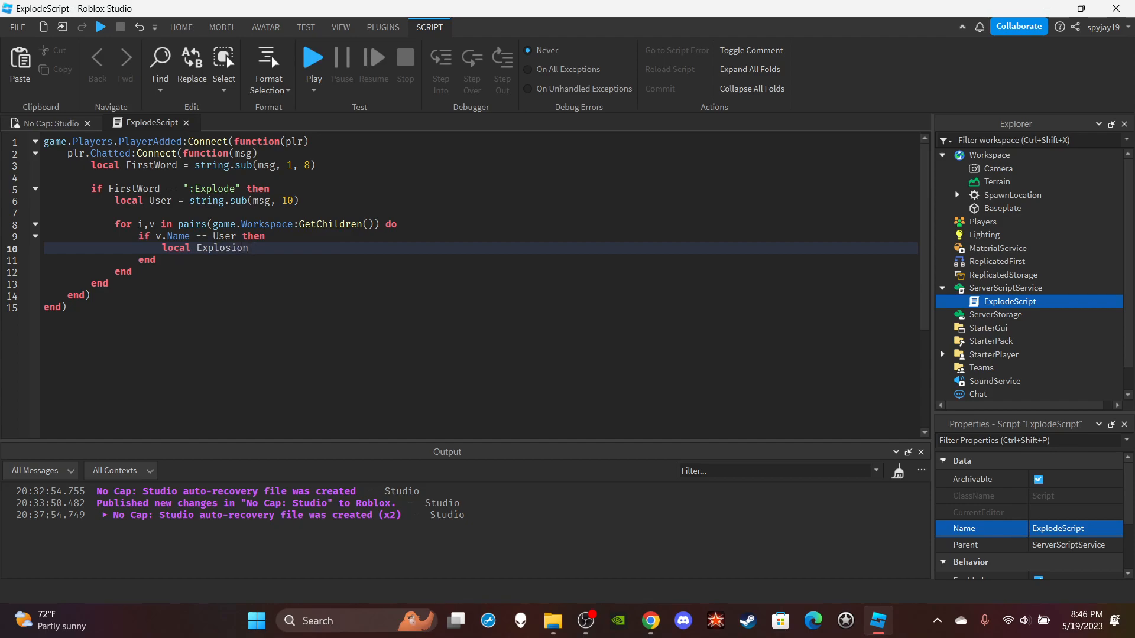
{"action": "type", "text": "= Instance.ne"}
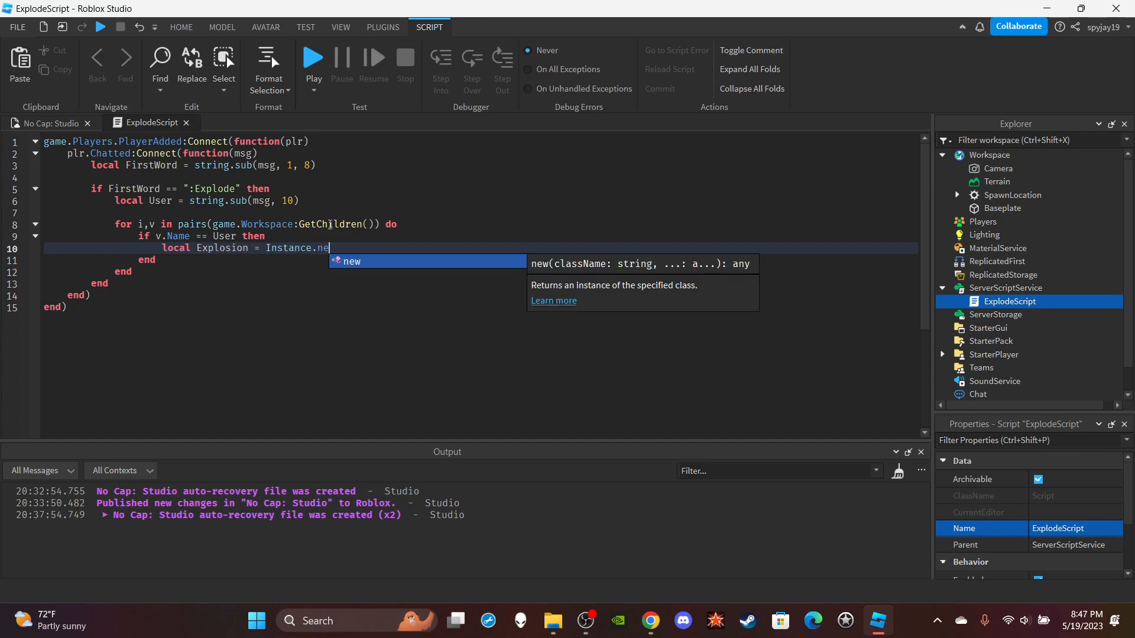
{"action": "type", "text": "w(\"Explosion\")"}
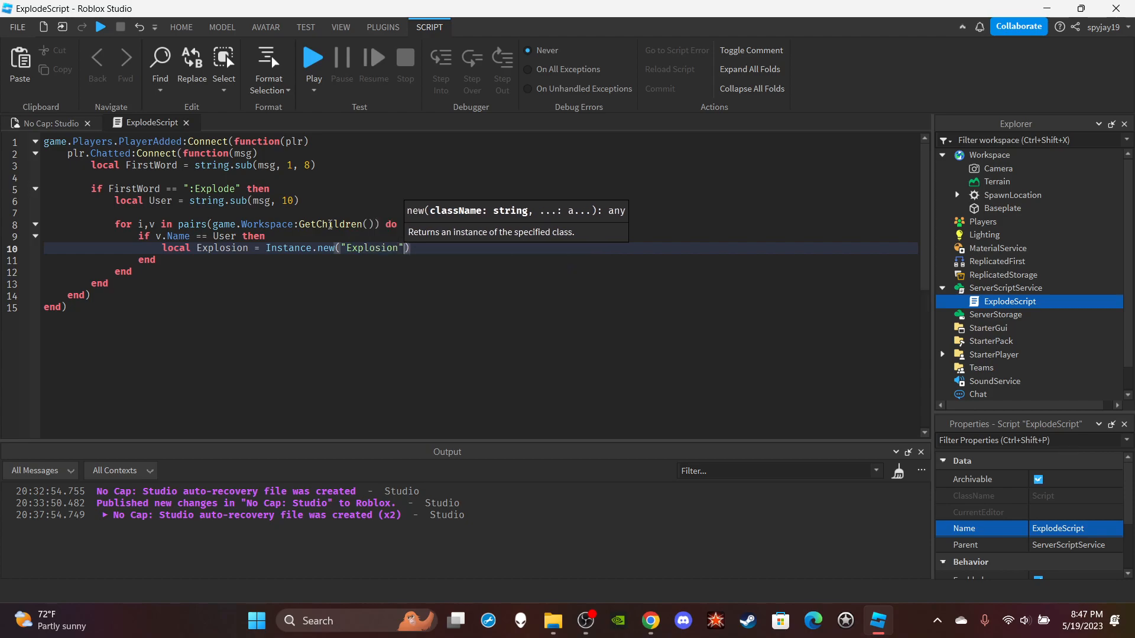
{"action": "type", "text": ", game.Workspace"}
{"action": "type", "text": "Explosion.Position ="}
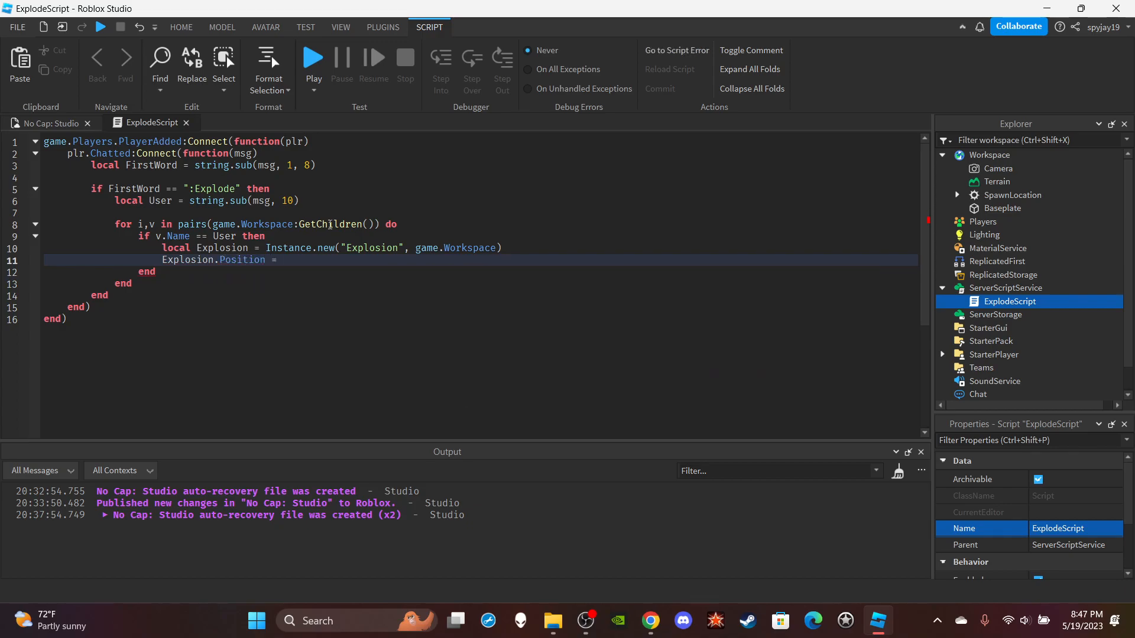
{"action": "type", "text": "v."}
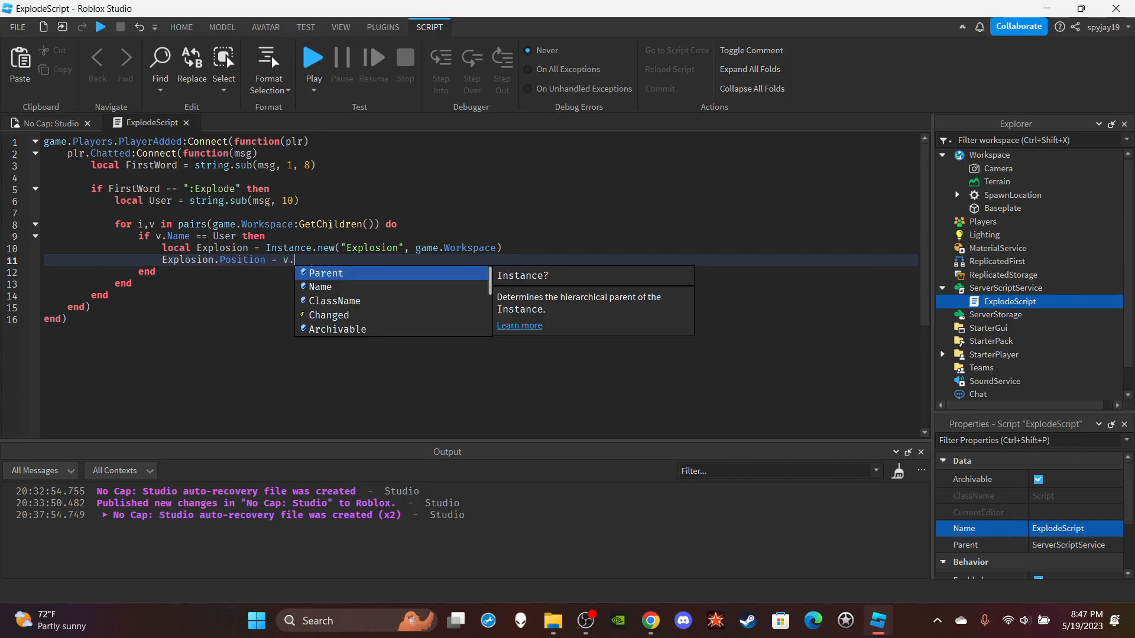
{"action": "type", "text": "HumanoidRootP"}
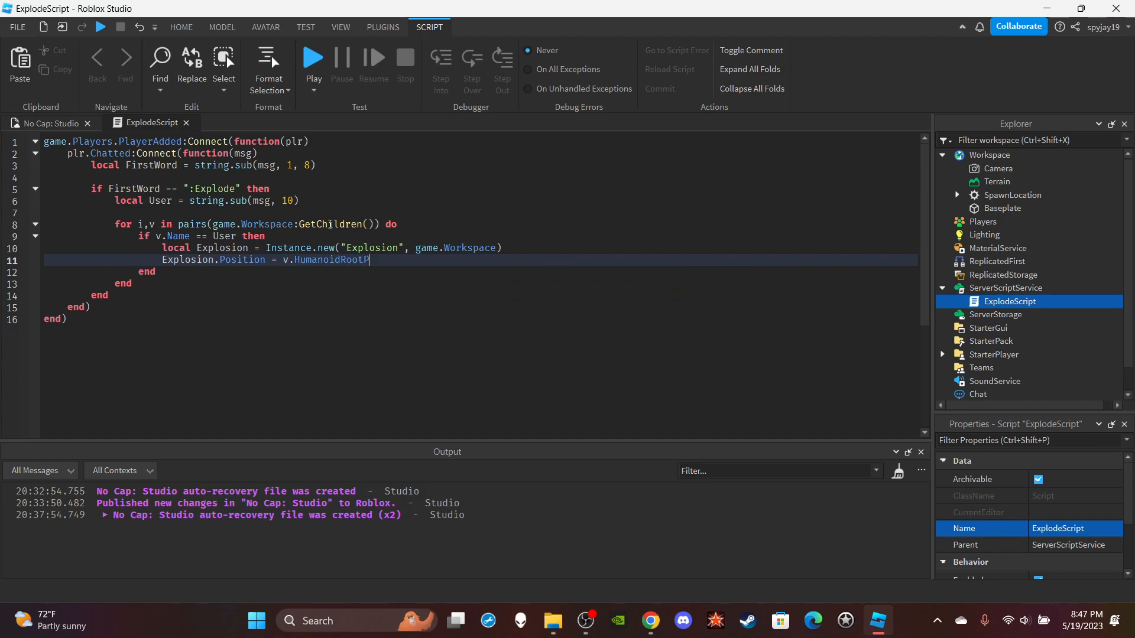
{"action": "type", "text": "art.P"}
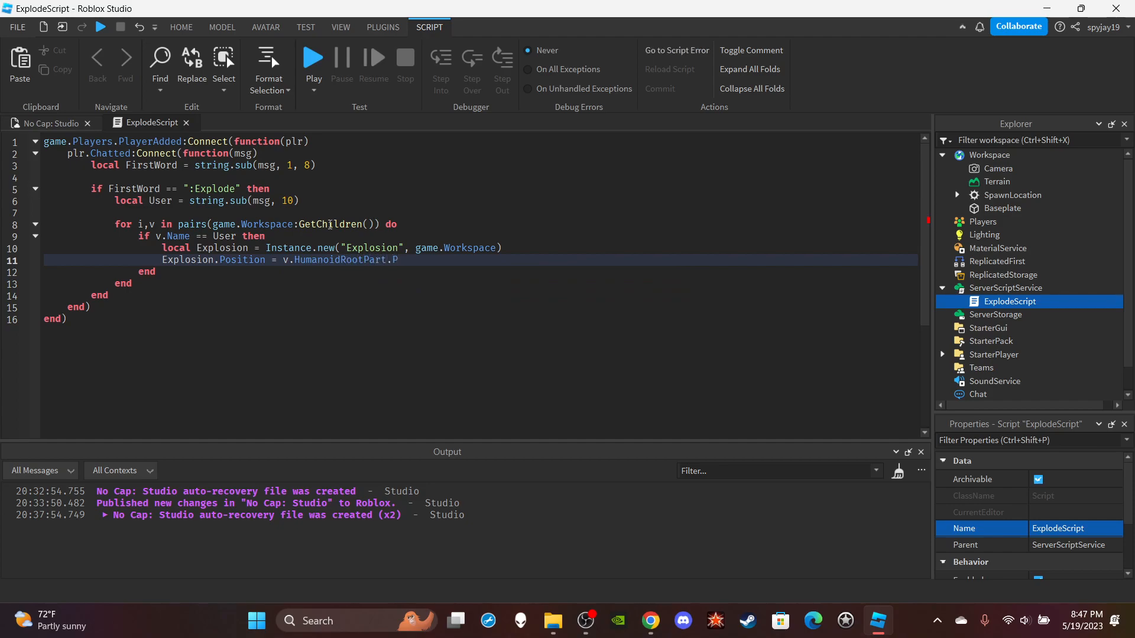
{"action": "type", "text": "osition"}
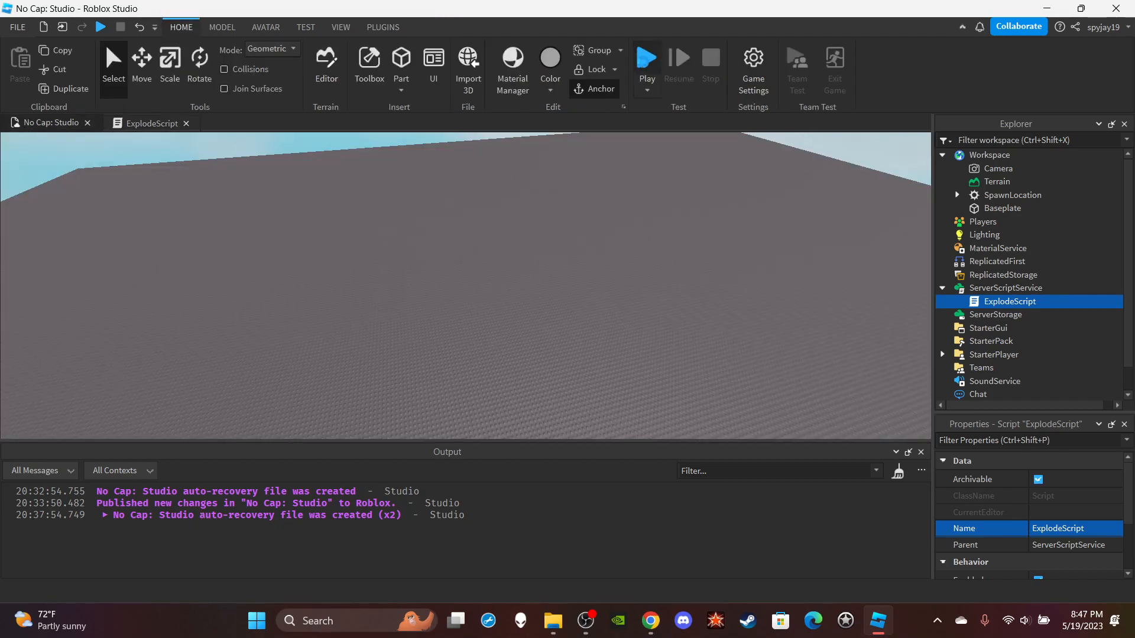
Playtest, chat ':Explode' with your own username to blow up the avatar, then stop
{"action": "left_click", "coordinate": [645, 58]}
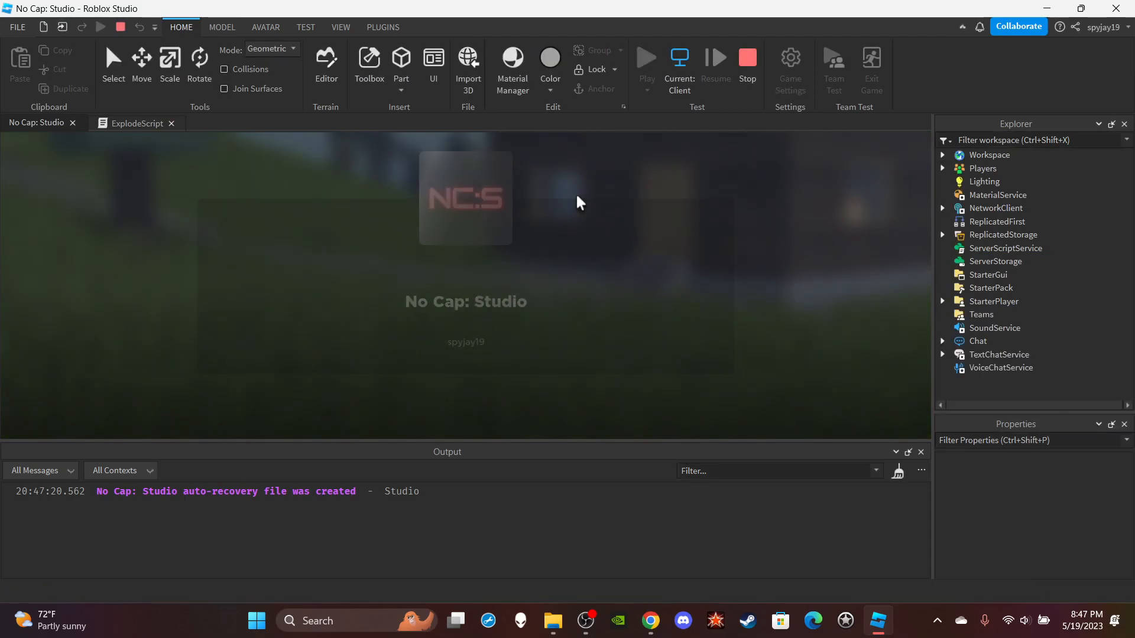
{"action": "left_click", "coordinate": [678, 58]}
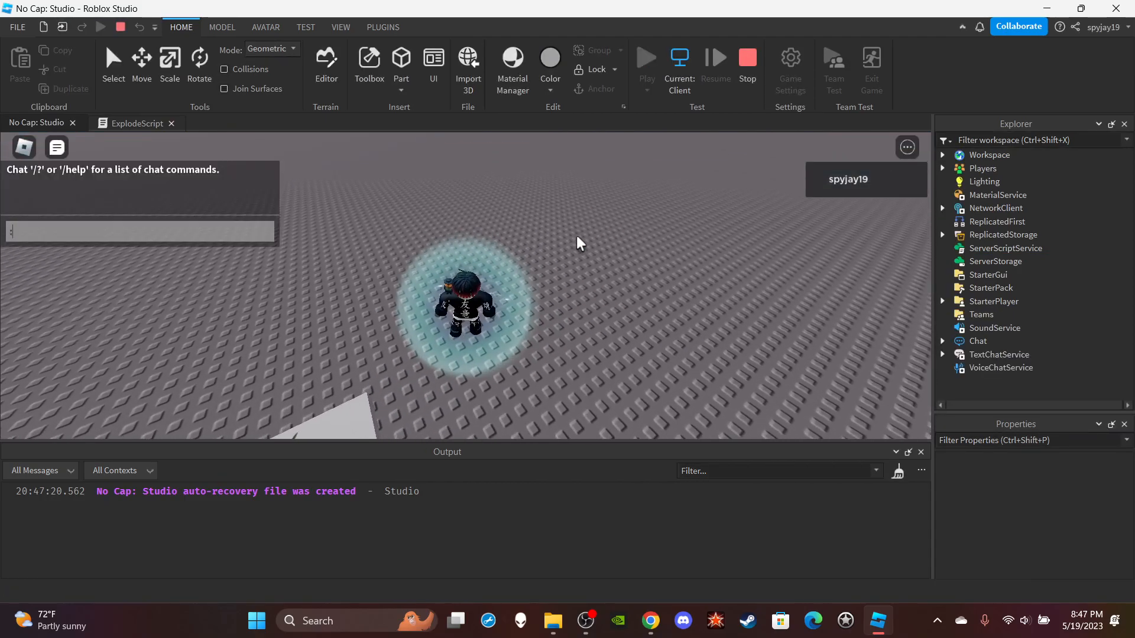
{"action": "key", "text": "Return"}
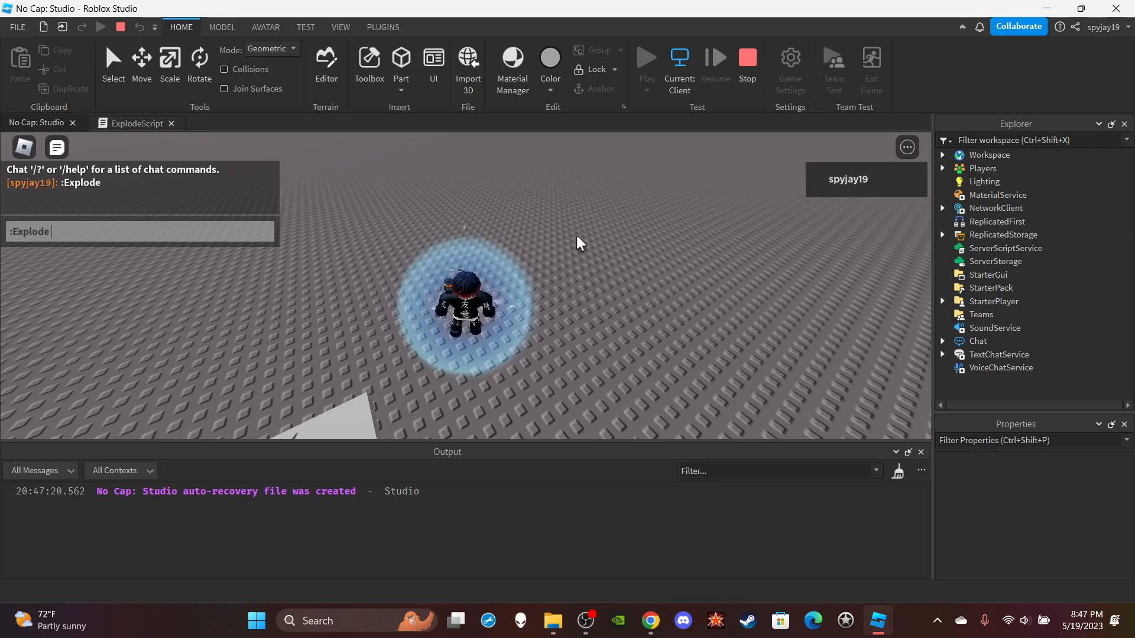
{"action": "key", "text": "Return"}
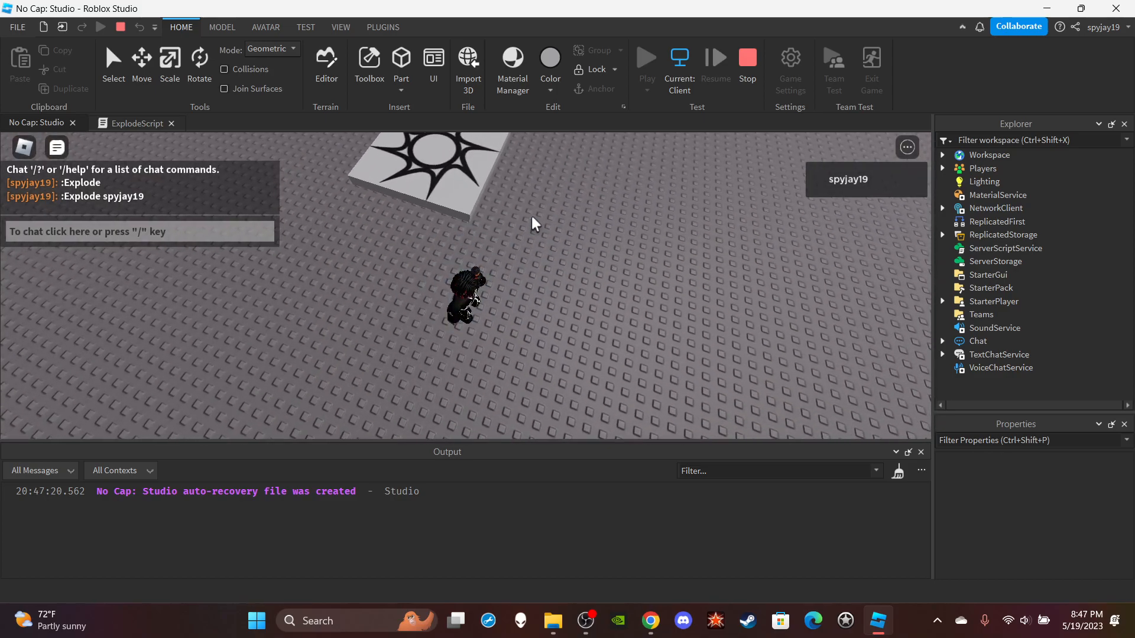
{"action": "type", "text": ":Expl"}
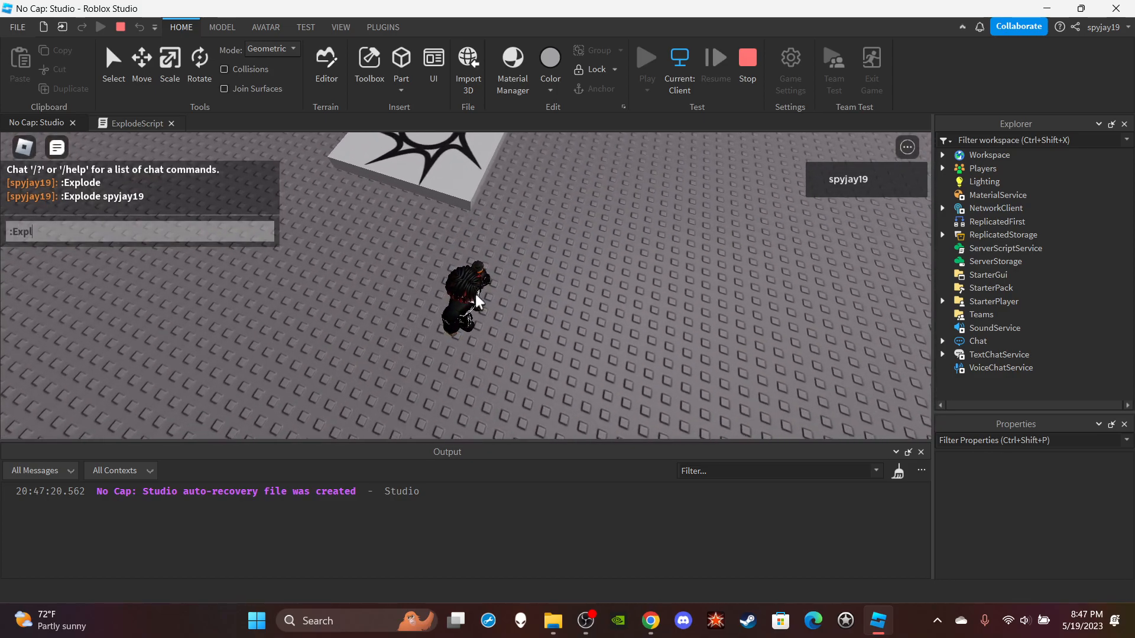
{"action": "key", "text": "Return"}
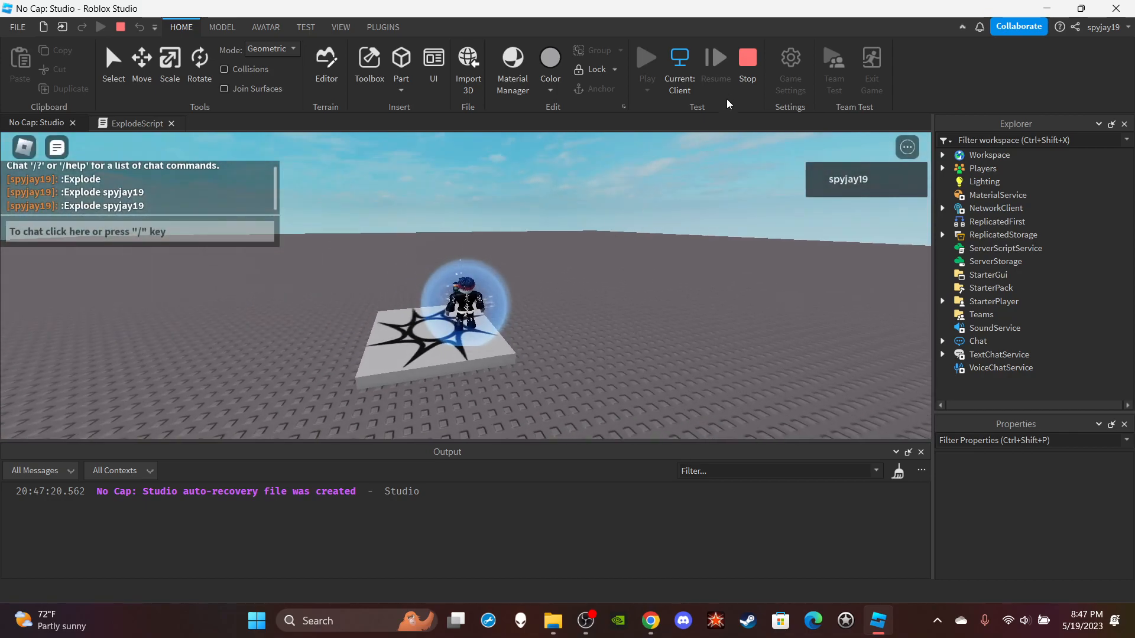
{"action": "left_click", "coordinate": [747, 58]}
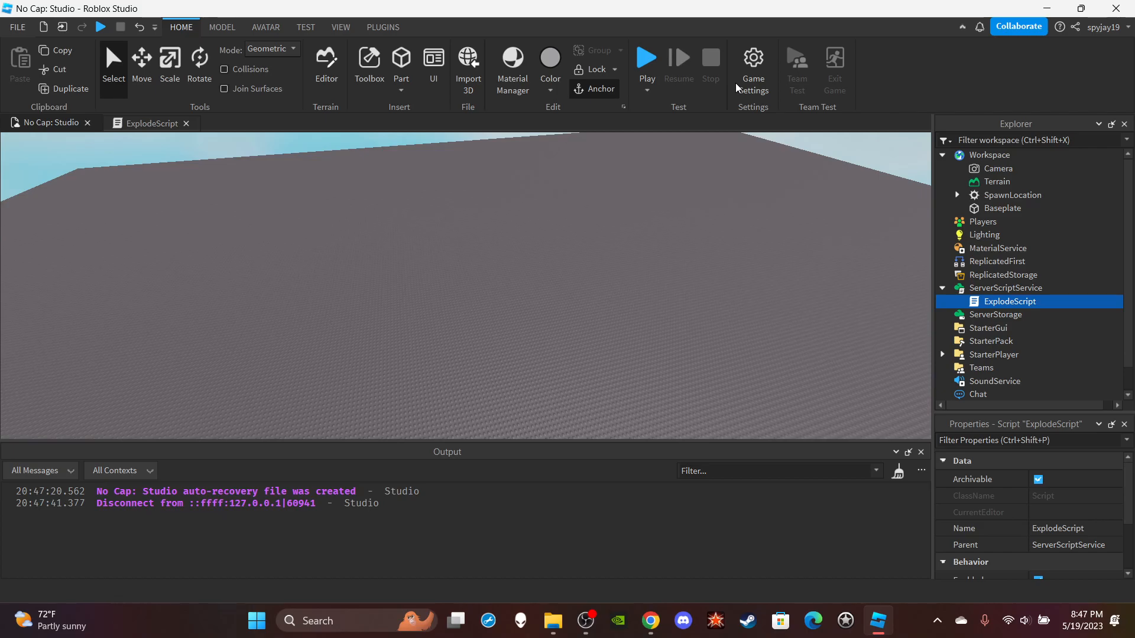
{"action": "mouse_move", "coordinate": [679, 210]}
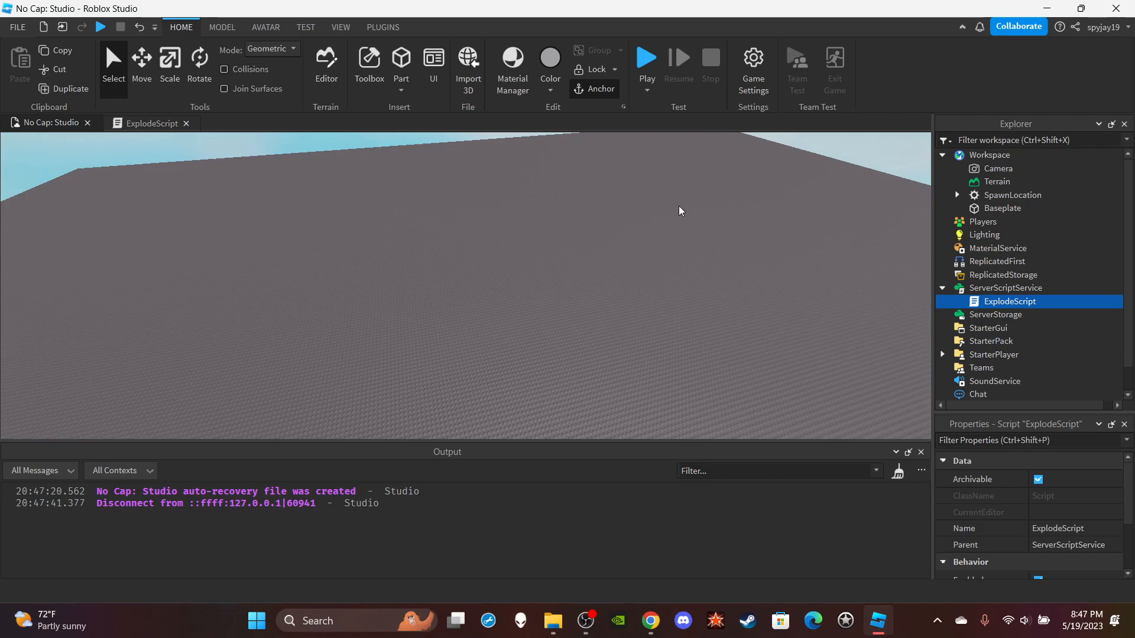
{"action": "mouse_move", "coordinate": [706, 214]}
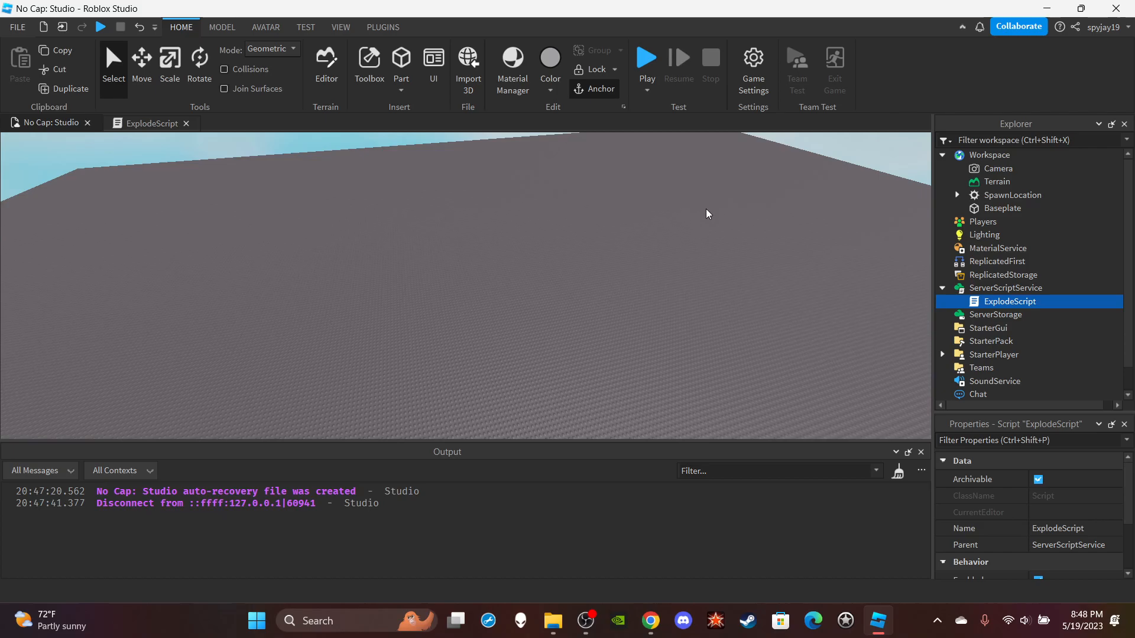
{"action": "mouse_move", "coordinate": [679, 454]}
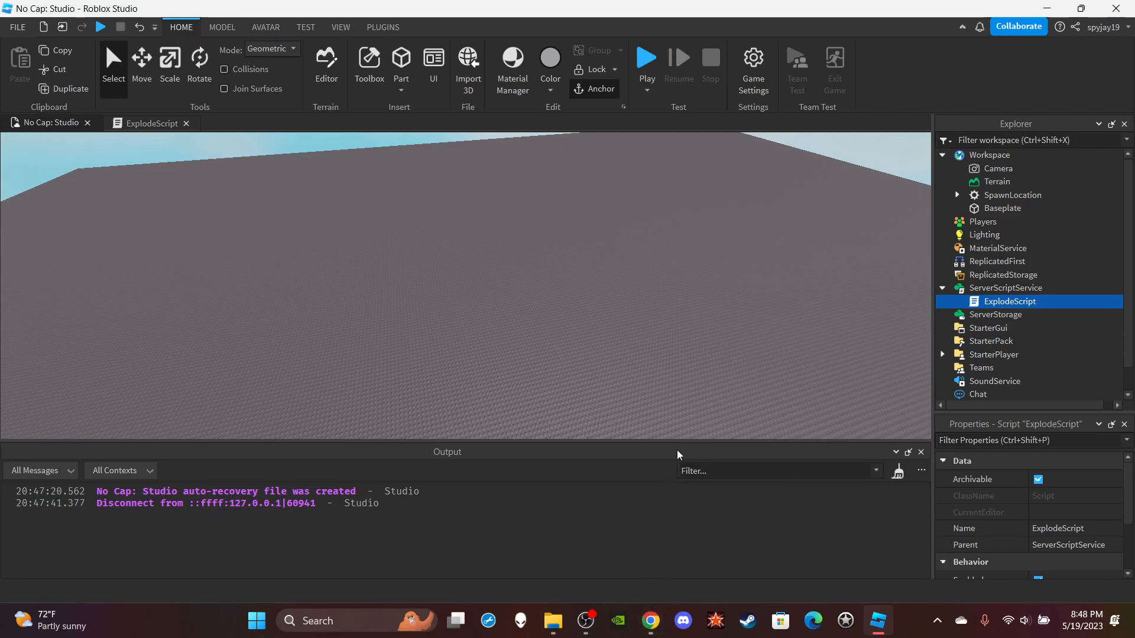